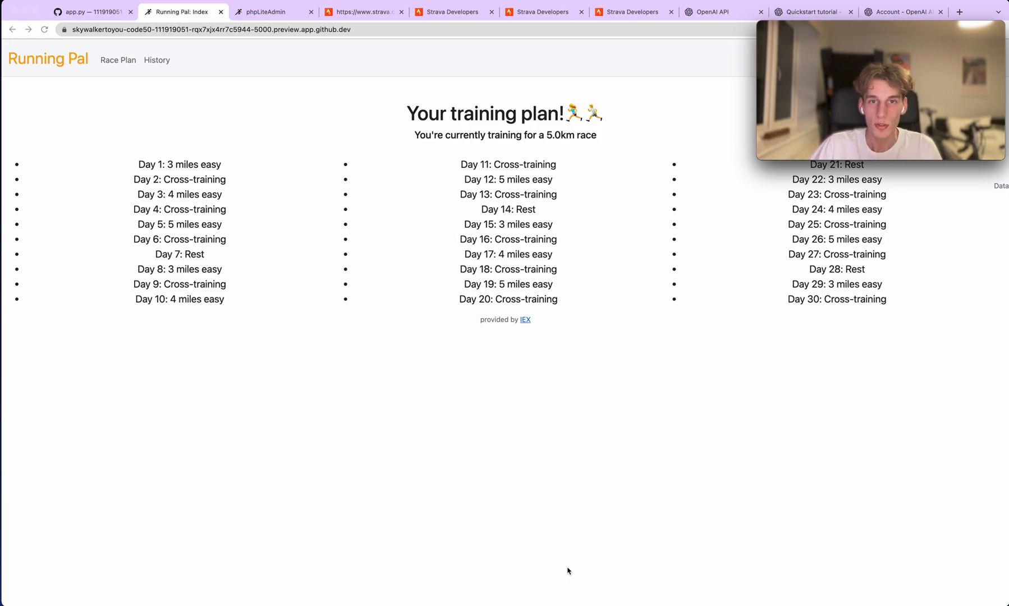
{"action": "mouse_move", "coordinate": [355, 268]}
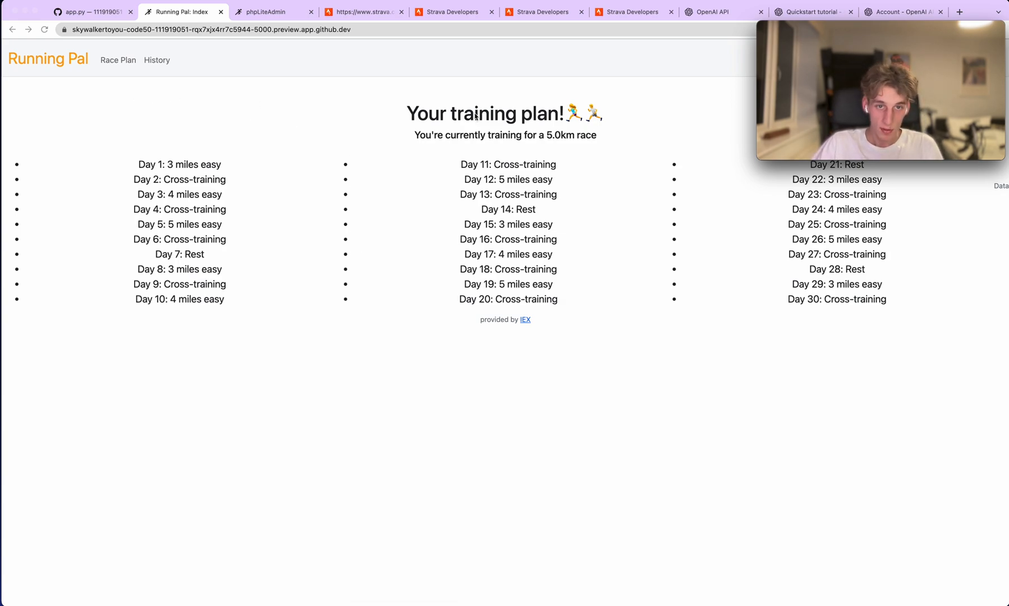
{"action": "mouse_move", "coordinate": [404, 113]}
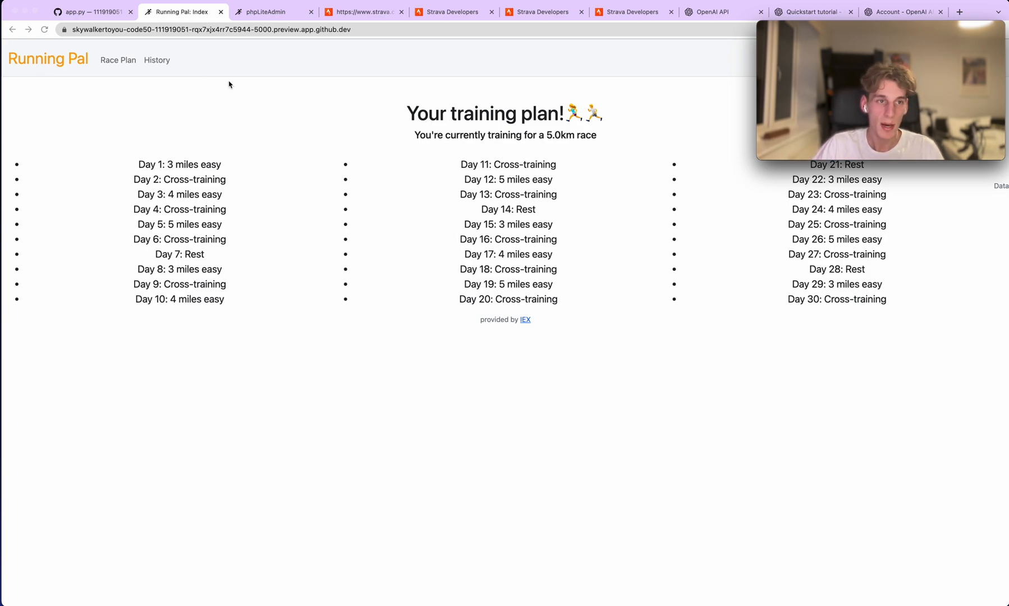
{"action": "mouse_move", "coordinate": [241, 78]}
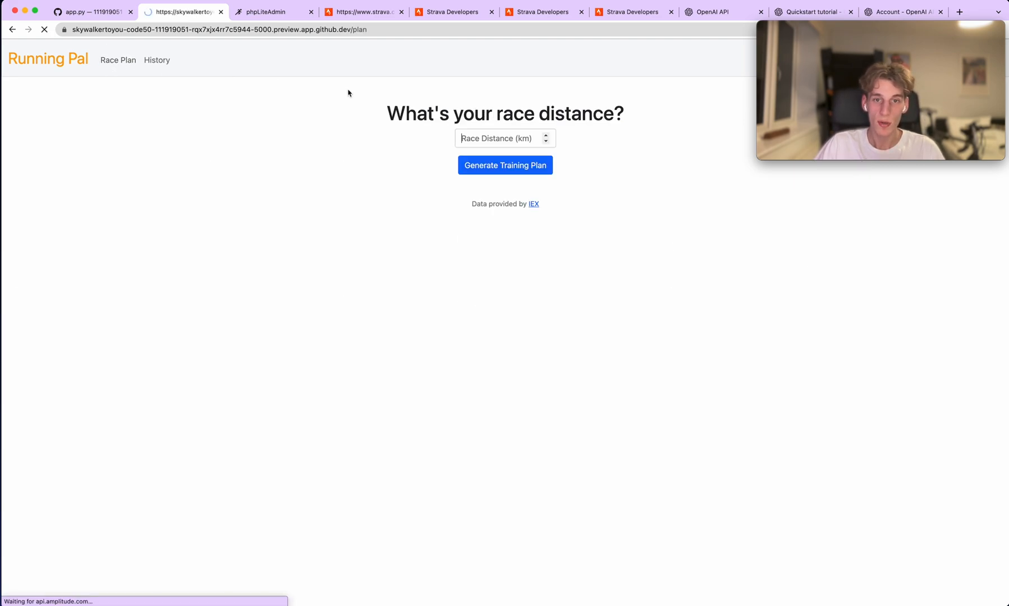
Enter a 10 km race distance and generate the new training plan.
{"action": "type", "text": "10"}
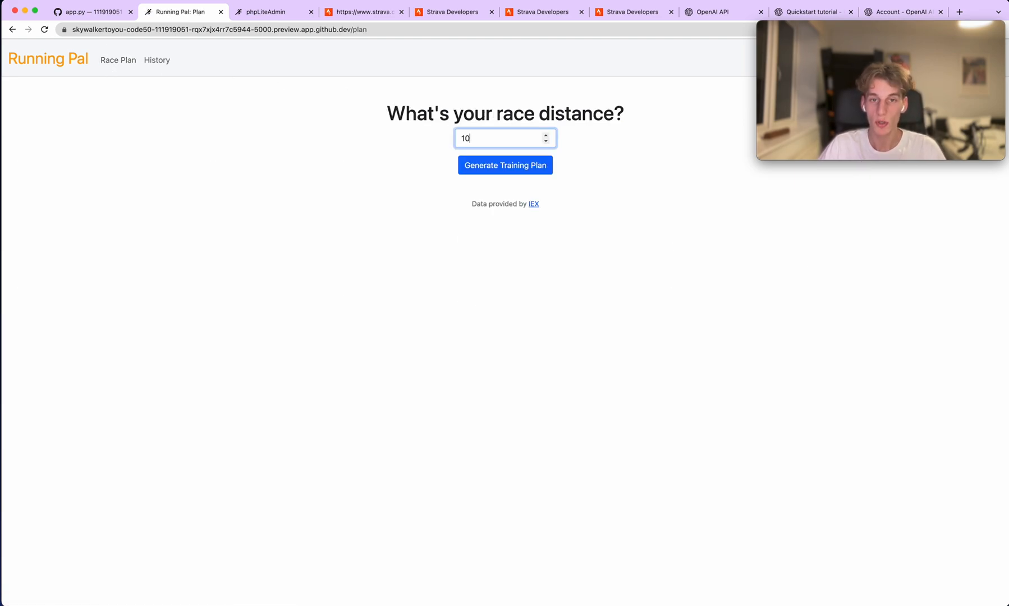
{"action": "left_click", "coordinate": [505, 165]}
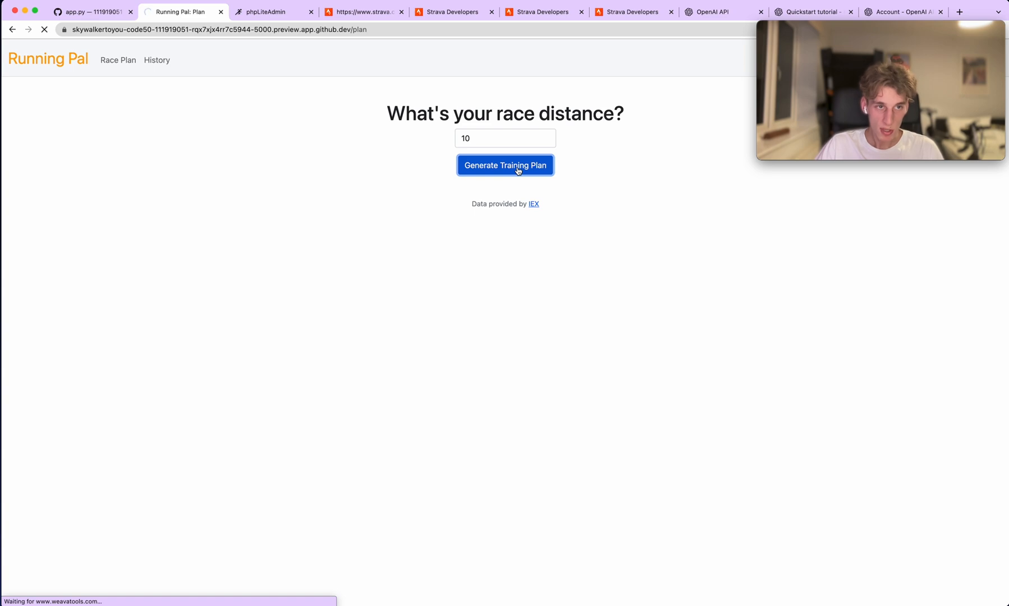
{"action": "left_click", "coordinate": [505, 165]}
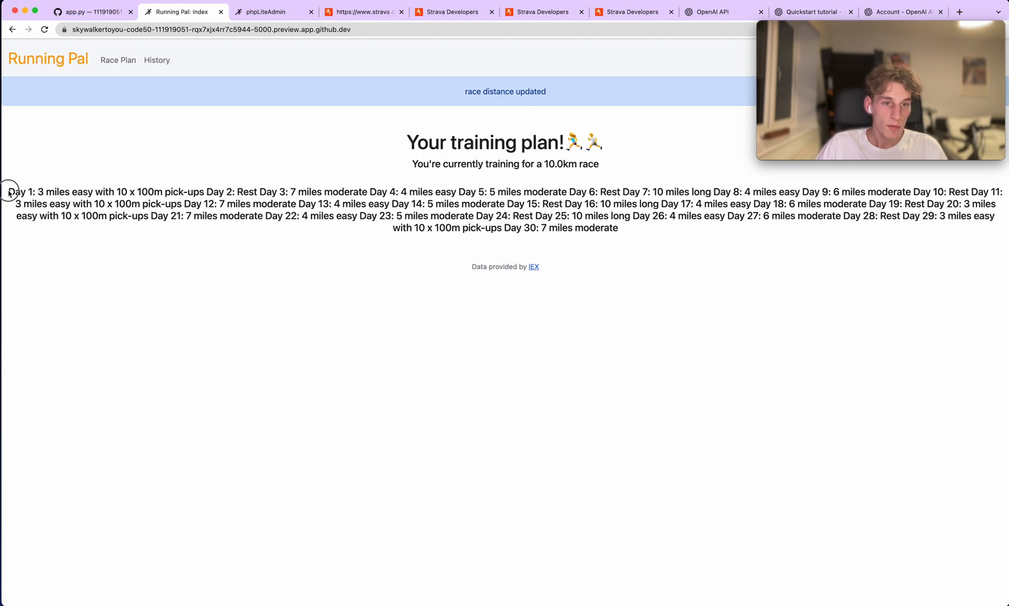
{"action": "left_click_drag", "start_coordinate": [7, 191], "coordinate": [617, 227]}
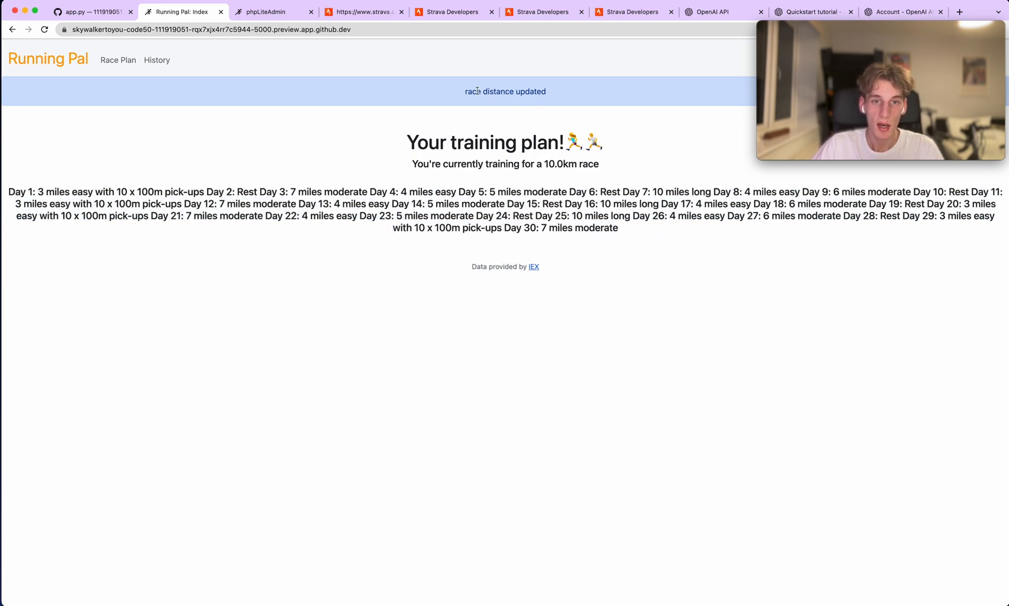
{"action": "mouse_move", "coordinate": [324, 101]}
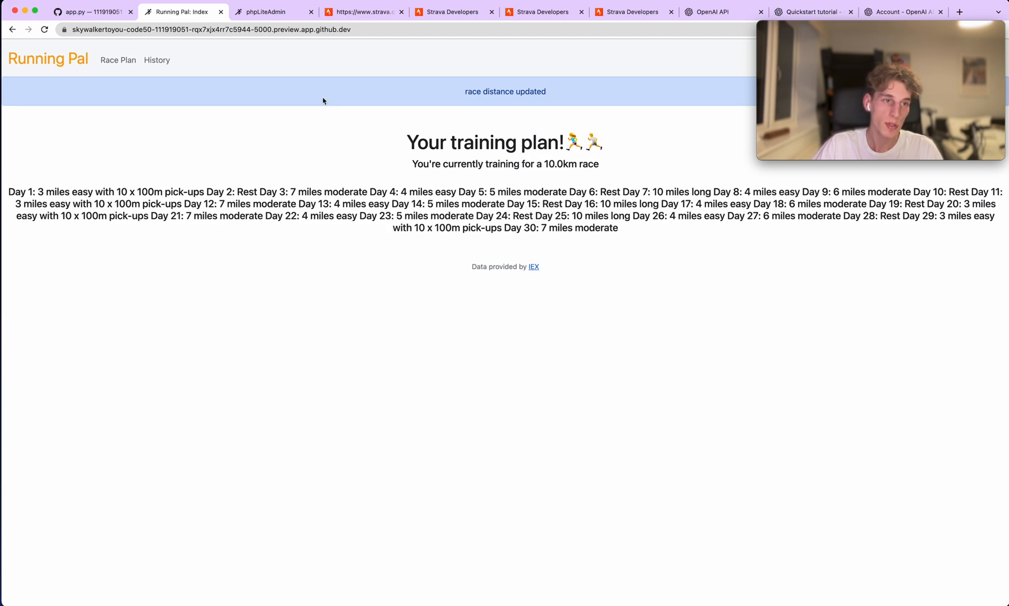
Reload the Running Pal home page to show the 10 km plan as a 30-day list.
{"action": "left_click", "coordinate": [43, 29]}
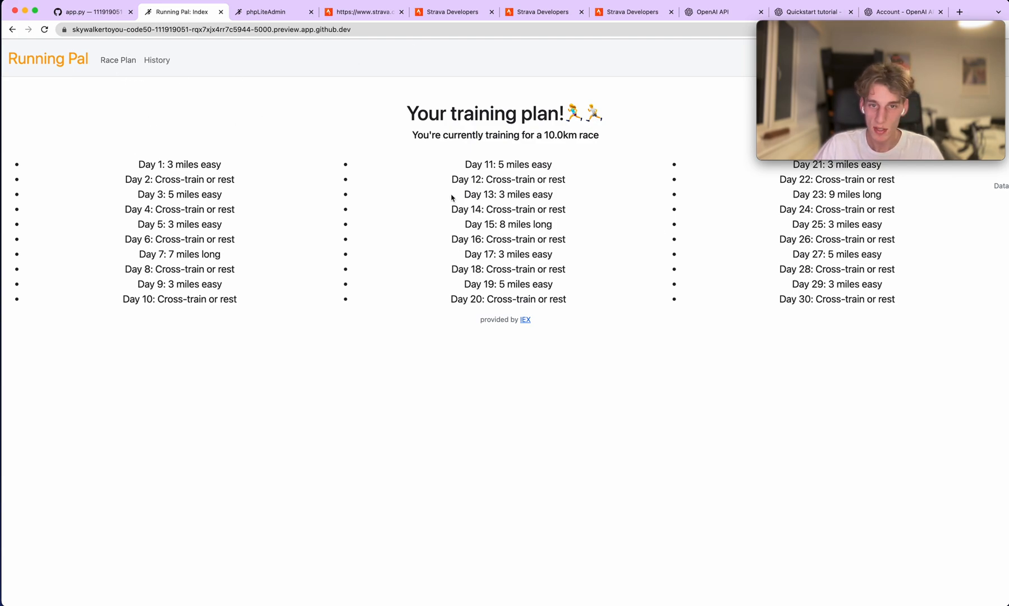
{"action": "mouse_move", "coordinate": [115, 61]}
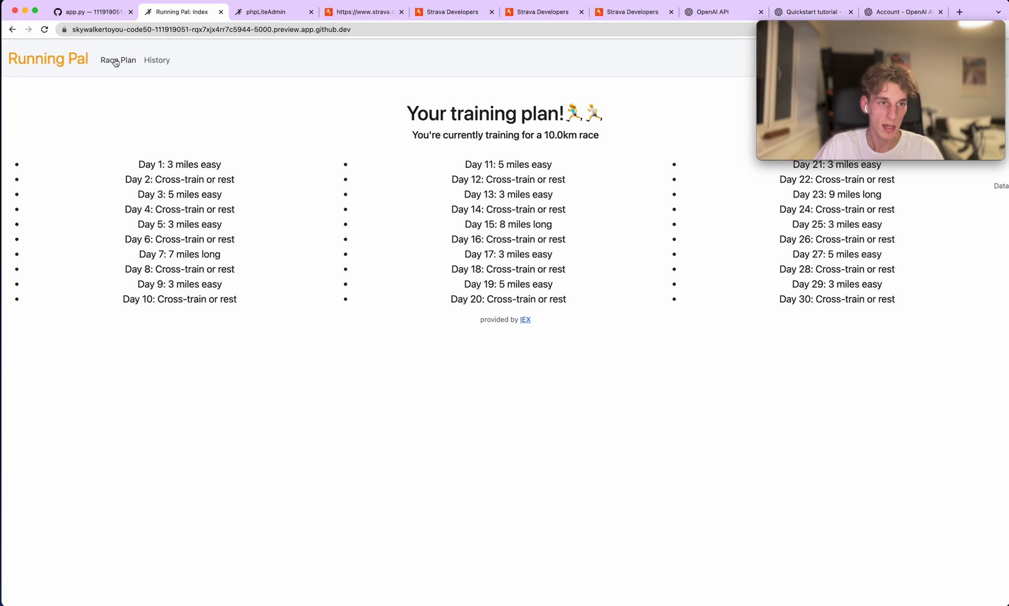
{"action": "mouse_move", "coordinate": [218, 58]}
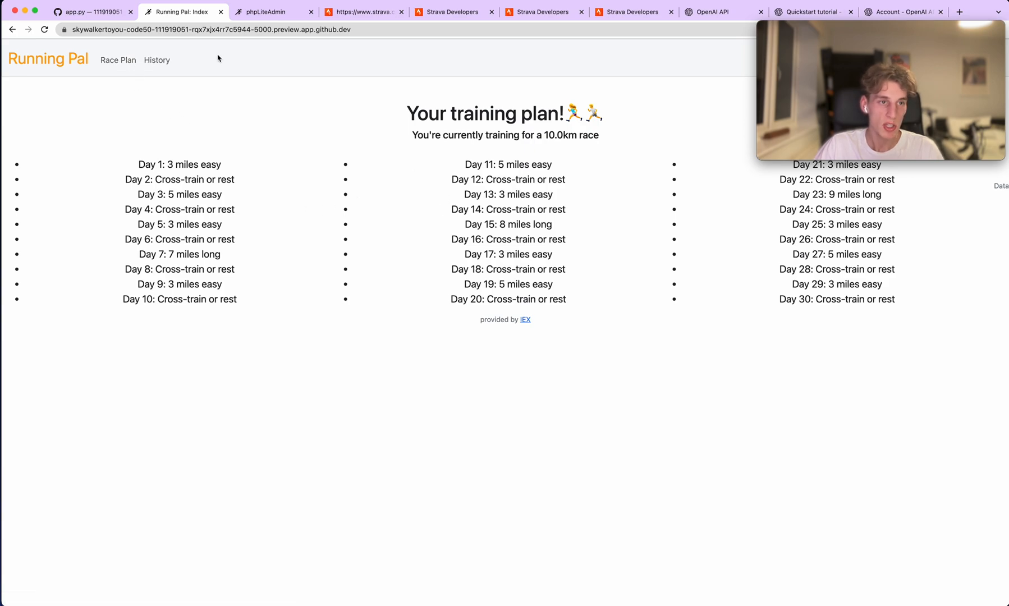
Open the History page listing five activities and 38.31 weekly mileage.
{"action": "left_click", "coordinate": [157, 60]}
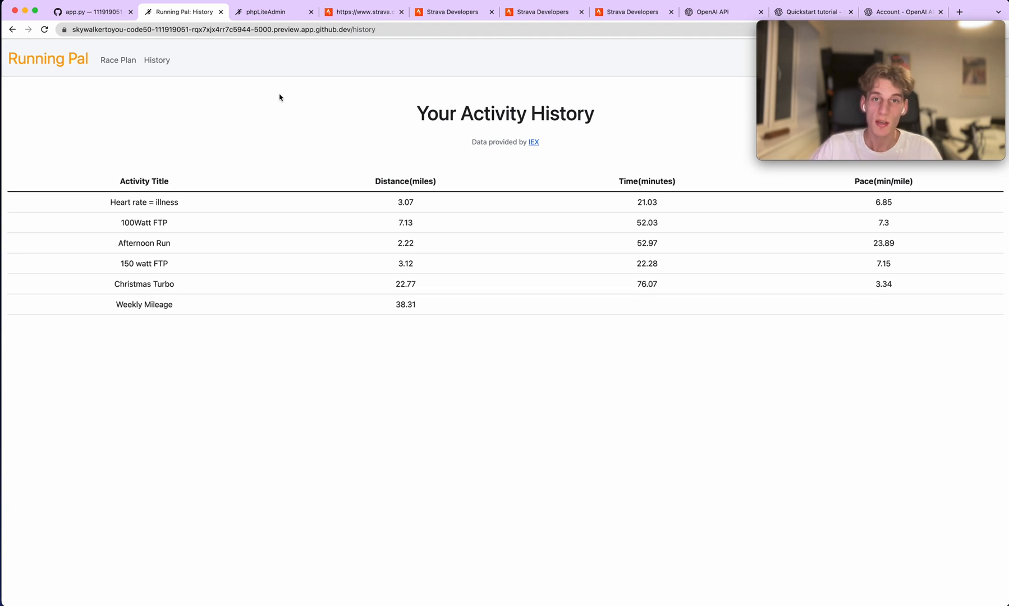
{"action": "mouse_move", "coordinate": [421, 212]}
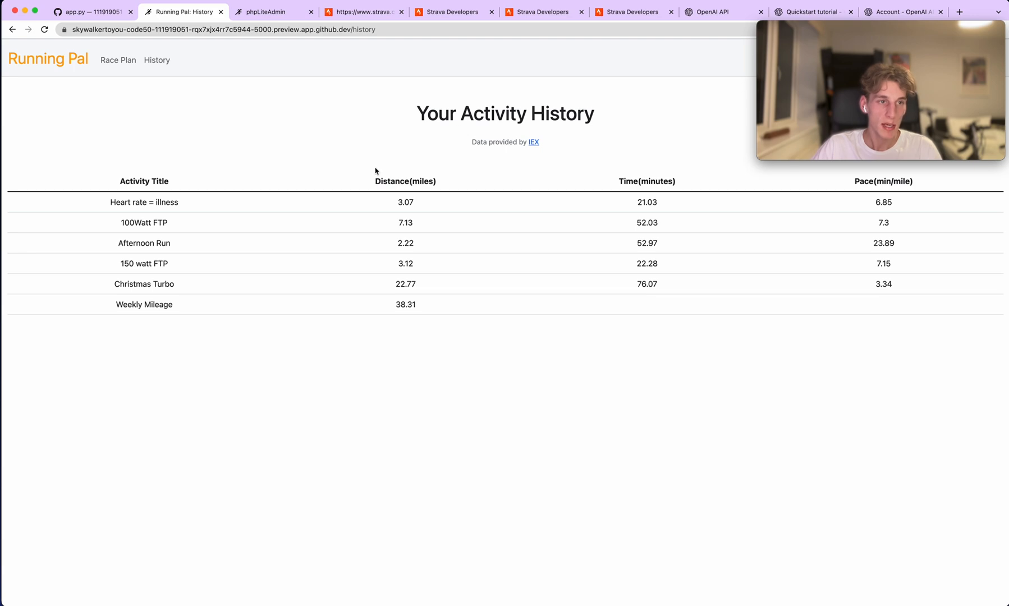
{"action": "mouse_move", "coordinate": [77, 62]}
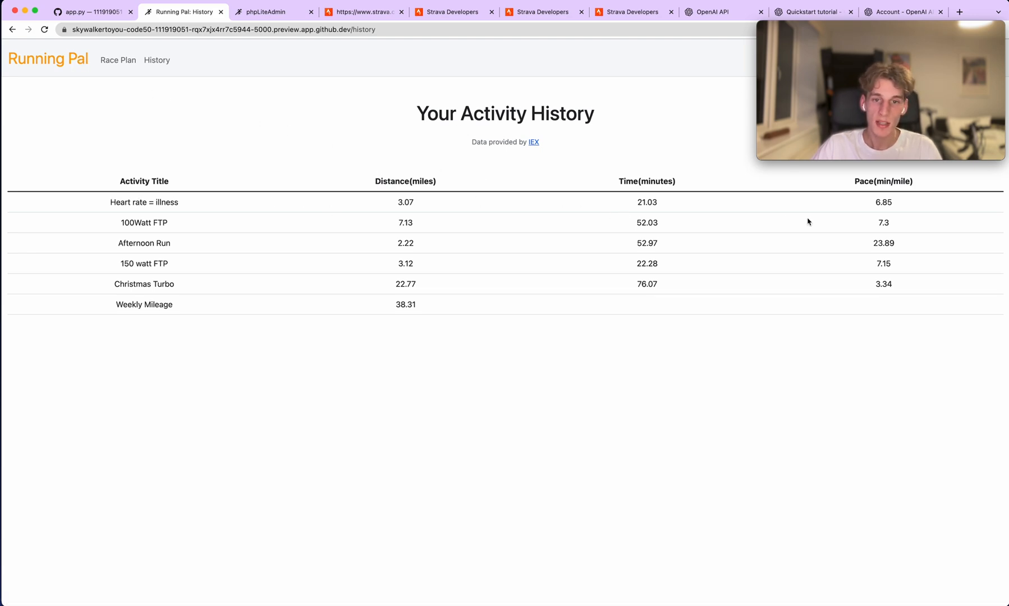
{"action": "mouse_move", "coordinate": [574, 231]}
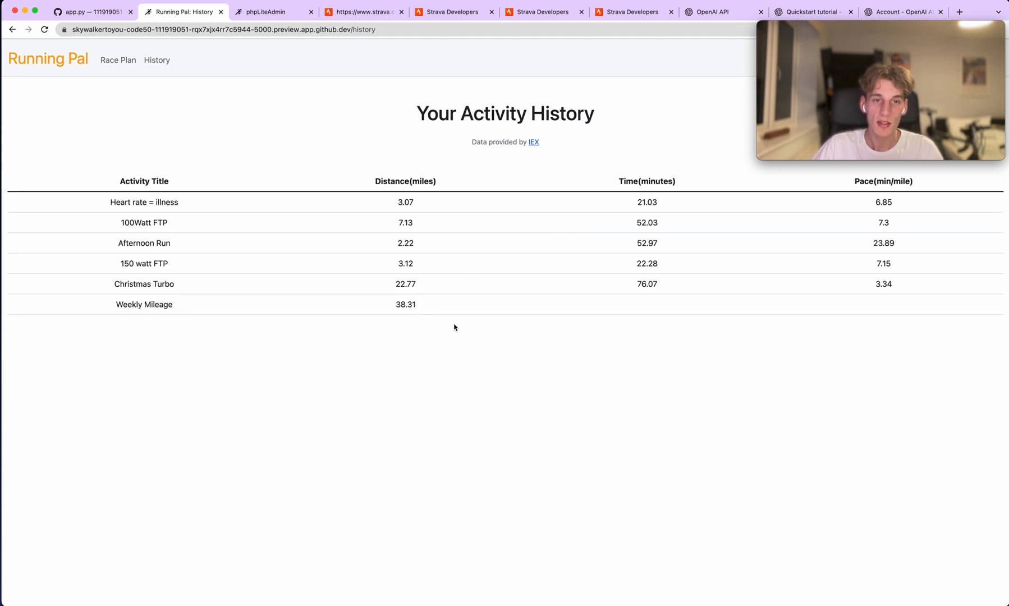
{"action": "mouse_move", "coordinate": [222, 152]}
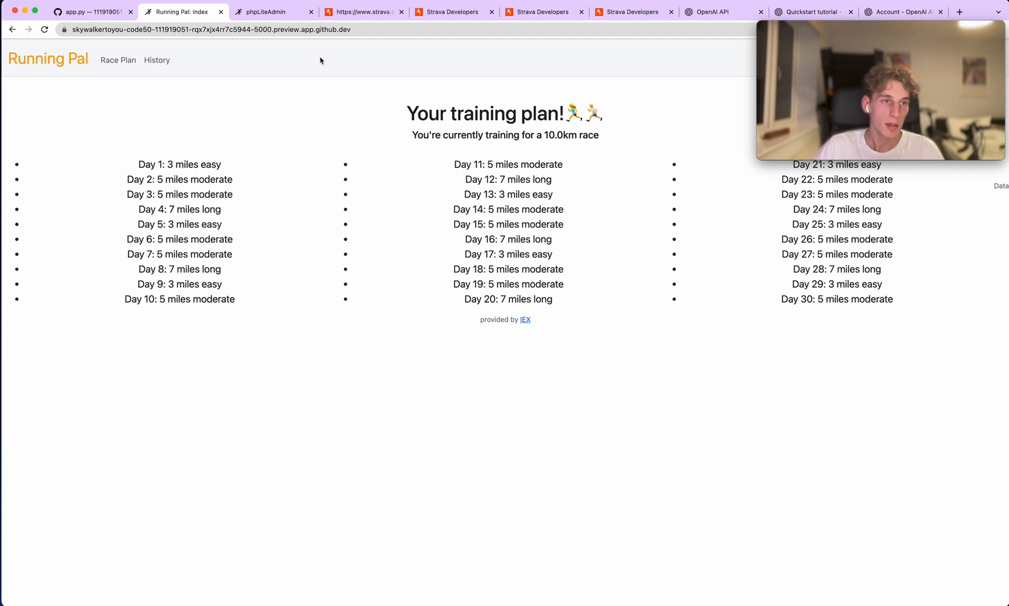
{"action": "mouse_move", "coordinate": [97, 17]}
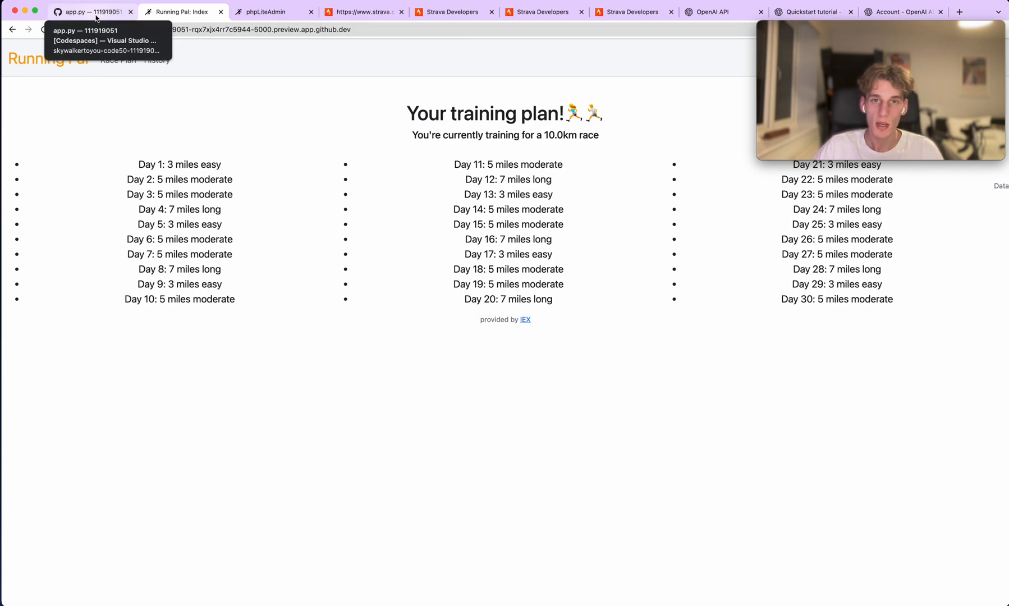
Switch to the app.py browser tab showing the activity-fetching code.
{"action": "left_click", "coordinate": [90, 11]}
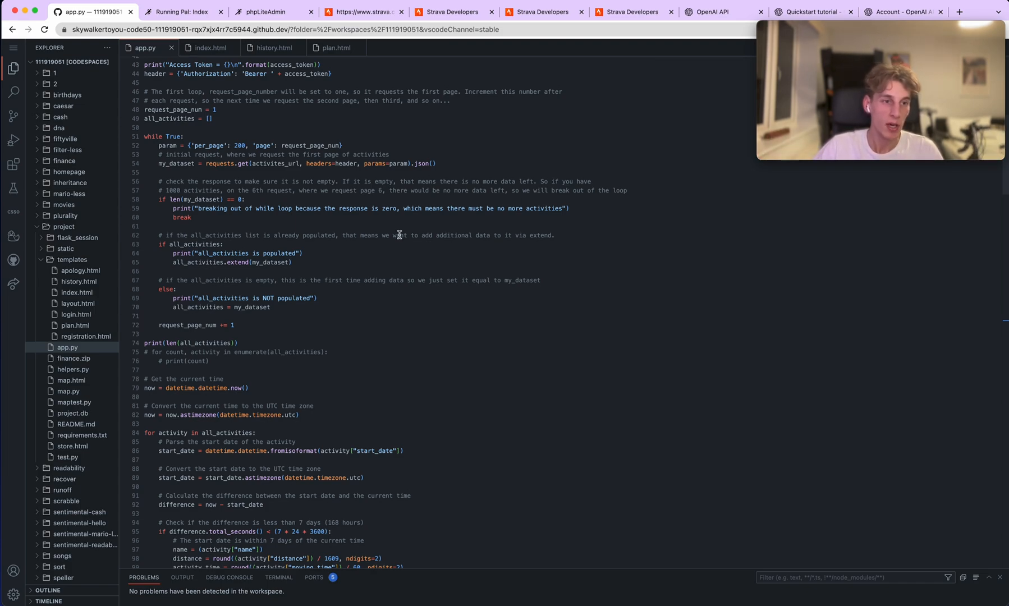
{"action": "scroll", "scroll_direction": "down", "scroll_amount": 3}
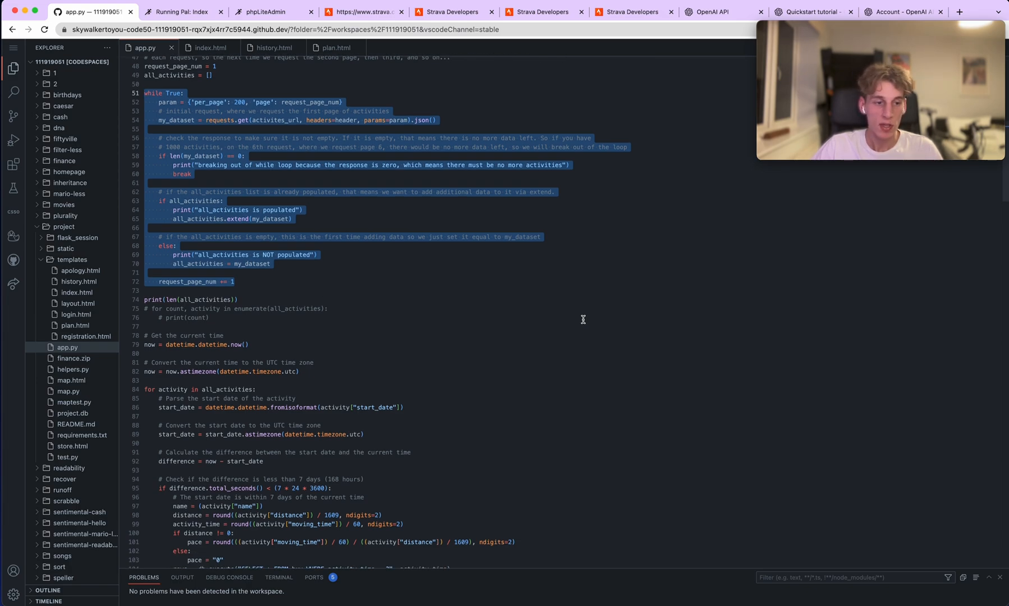
{"action": "scroll", "scroll_direction": "down", "scroll_amount": 3}
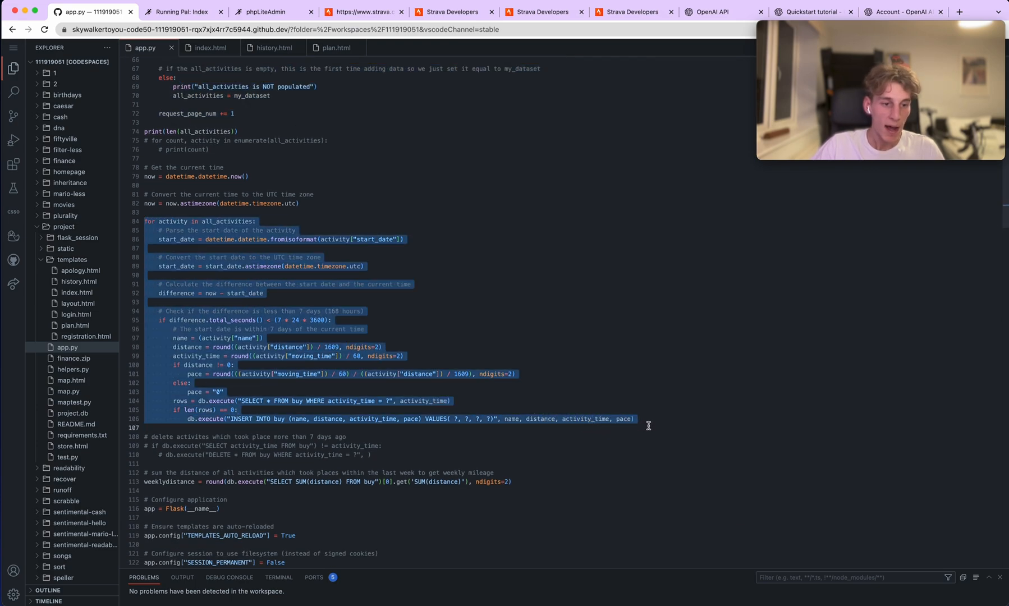
{"action": "scroll", "scroll_direction": "down", "scroll_amount": 3}
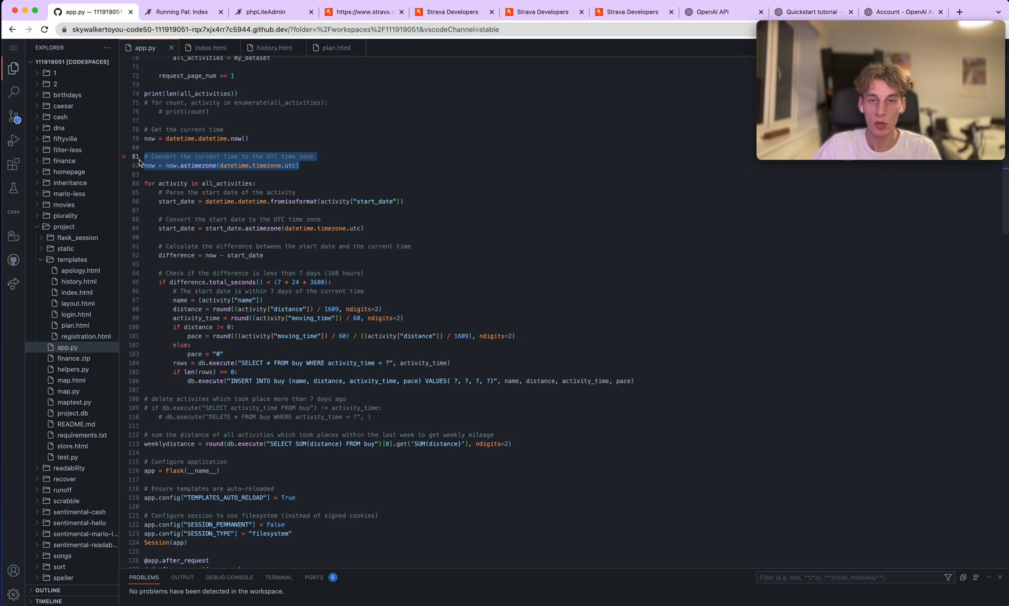
{"action": "mouse_move", "coordinate": [229, 192]}
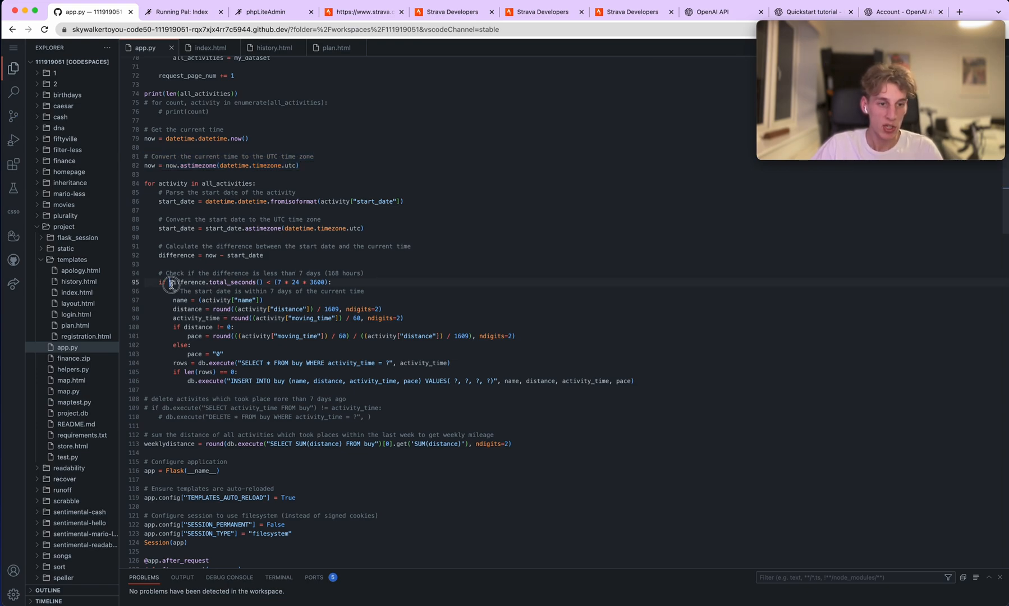
{"action": "left_click_drag", "start_coordinate": [170, 282], "coordinate": [332, 281]}
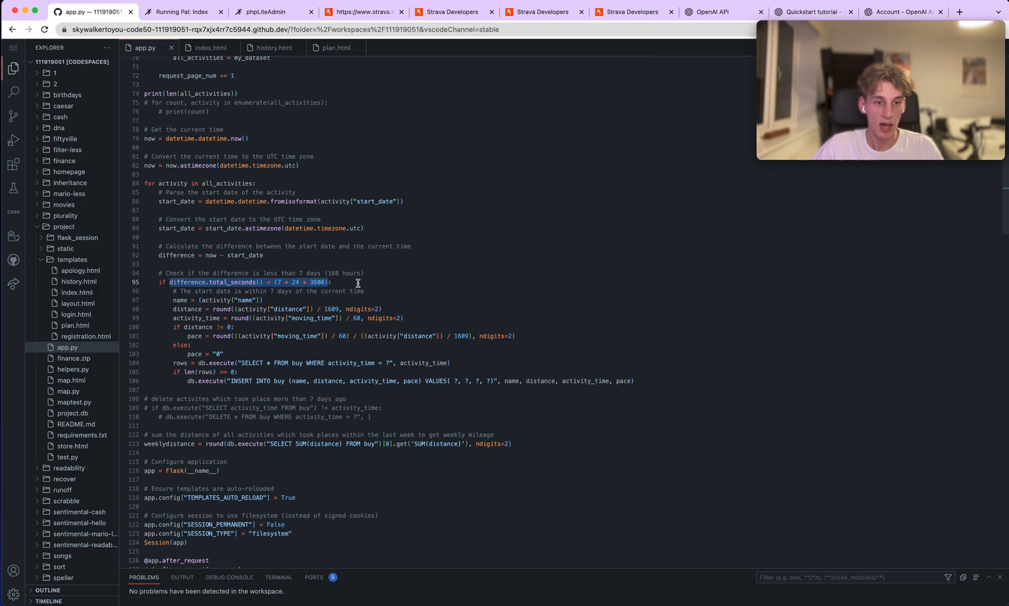
{"action": "scroll", "scroll_direction": "down", "scroll_amount": 3}
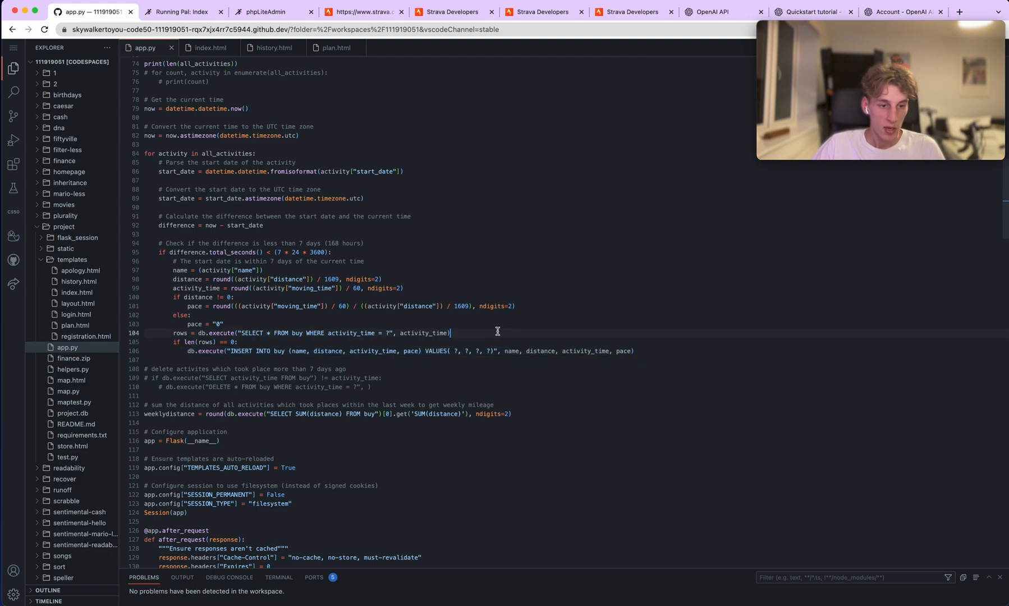
{"action": "scroll", "scroll_direction": "down", "scroll_amount": 3}
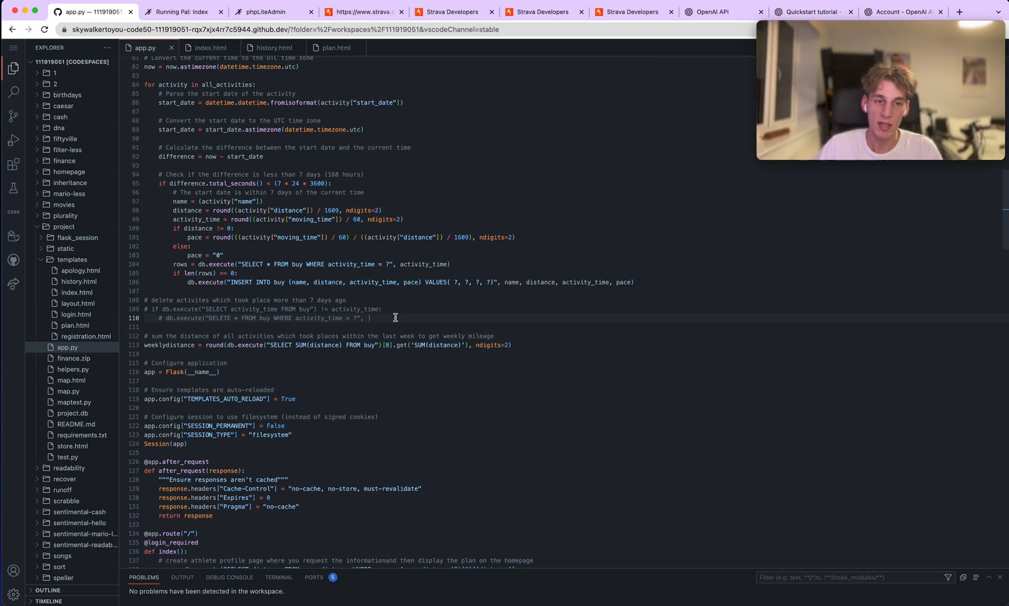
{"action": "mouse_move", "coordinate": [420, 308]}
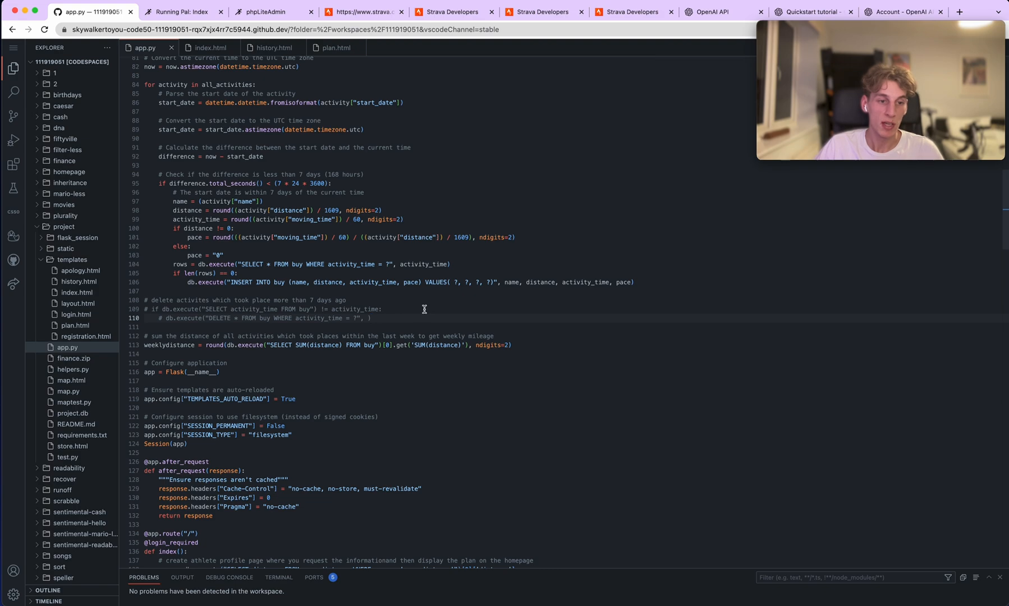
{"action": "scroll", "scroll_direction": "down", "scroll_amount": 3}
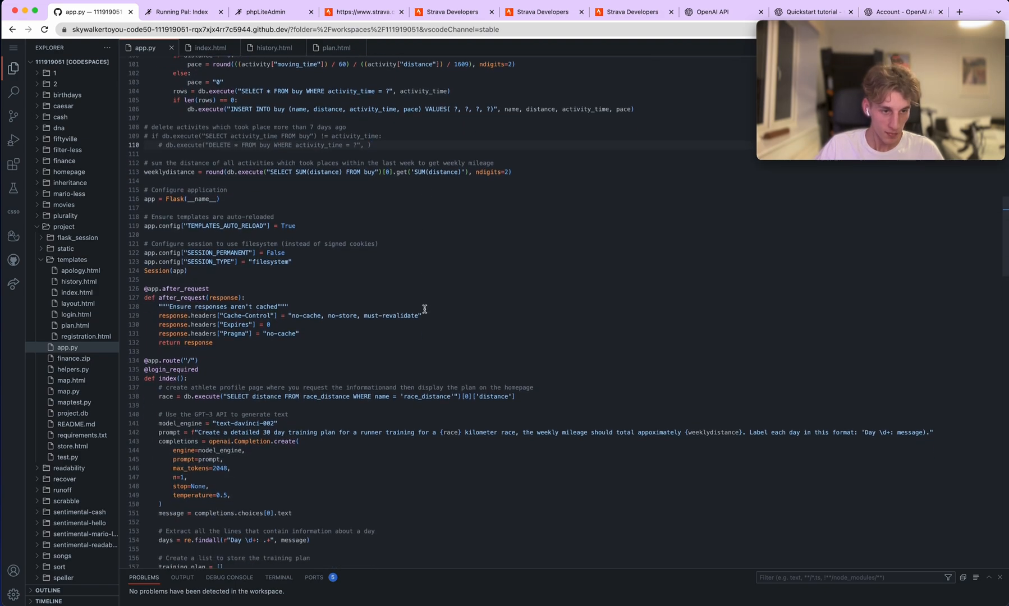
{"action": "scroll", "scroll_direction": "down", "scroll_amount": 3}
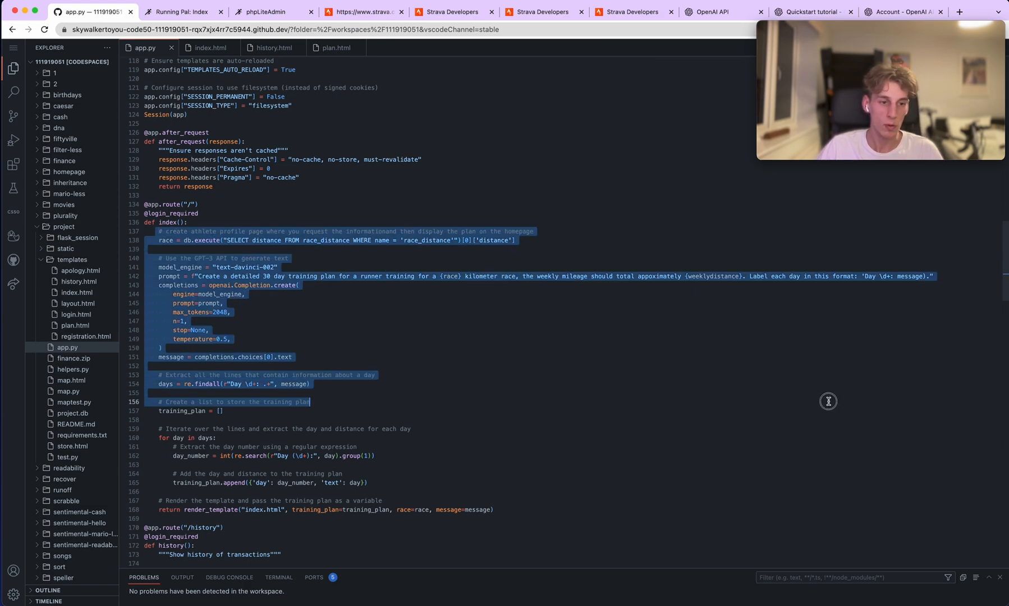
{"action": "left_click", "coordinate": [179, 243]}
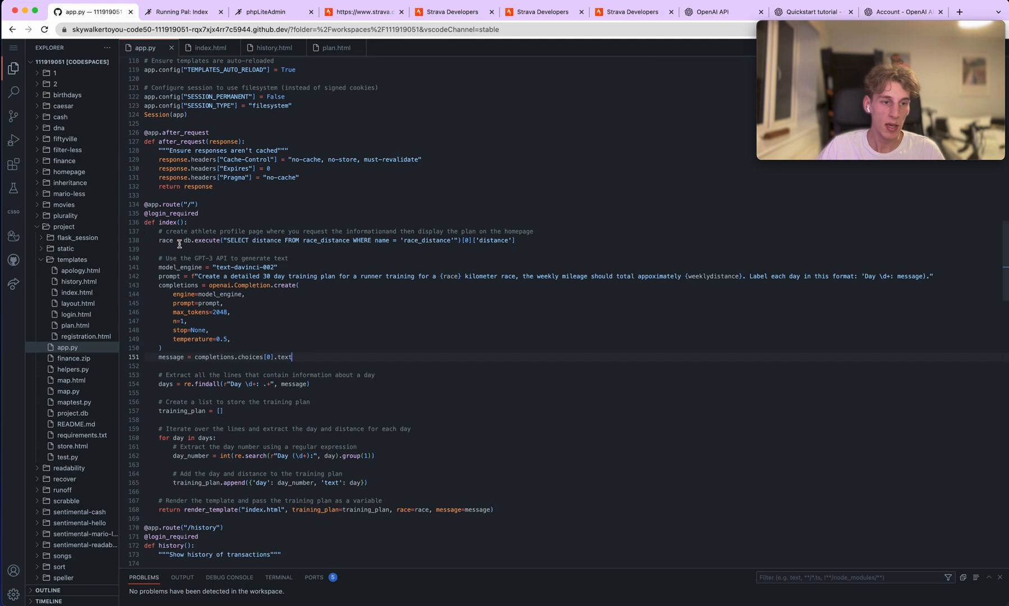
{"action": "scroll", "scroll_direction": "down", "scroll_amount": 3}
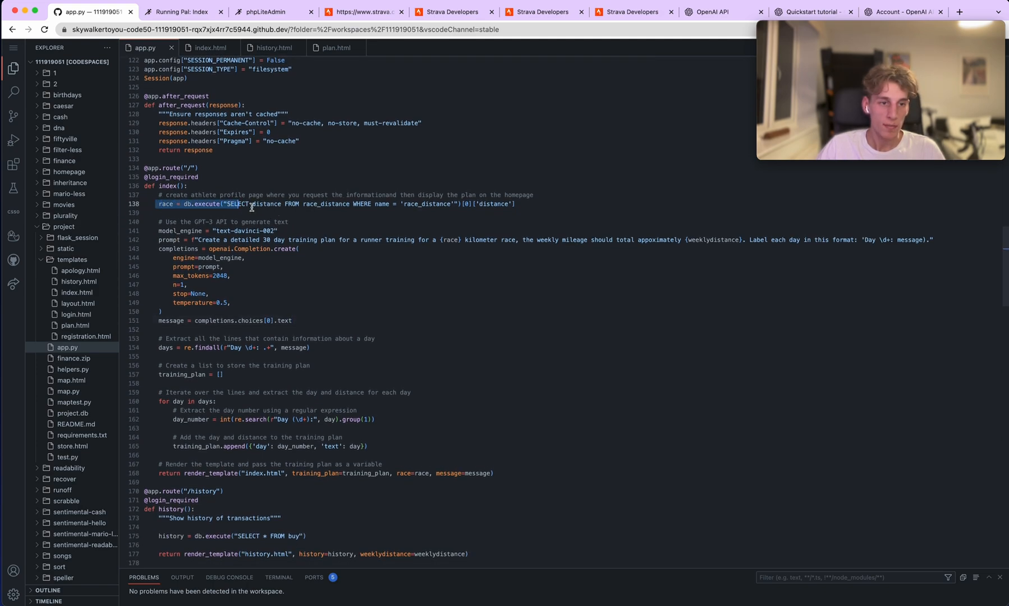
{"action": "mouse_move", "coordinate": [354, 227]}
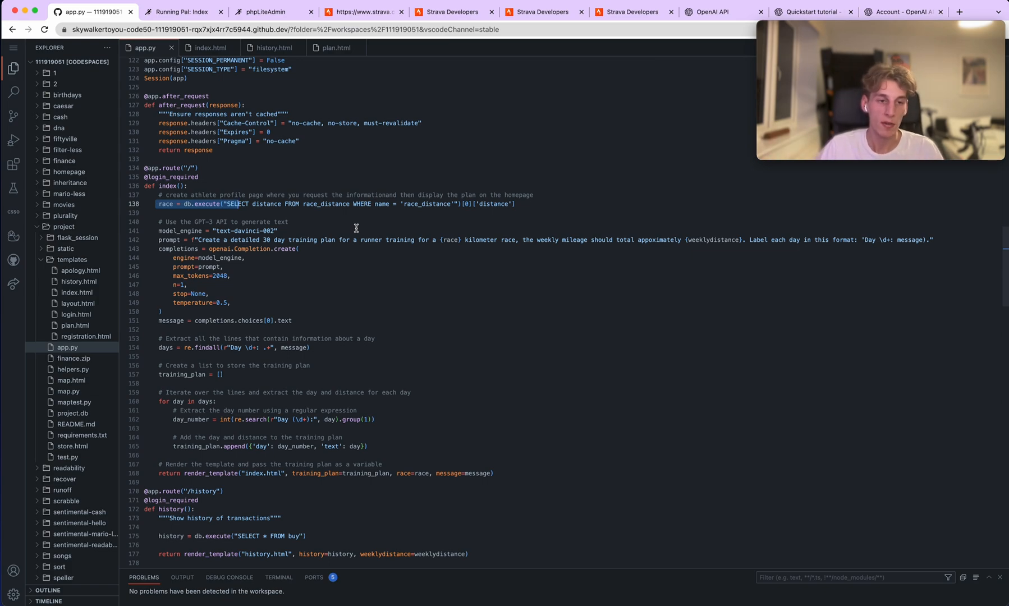
{"action": "scroll", "scroll_direction": "down", "scroll_amount": 3}
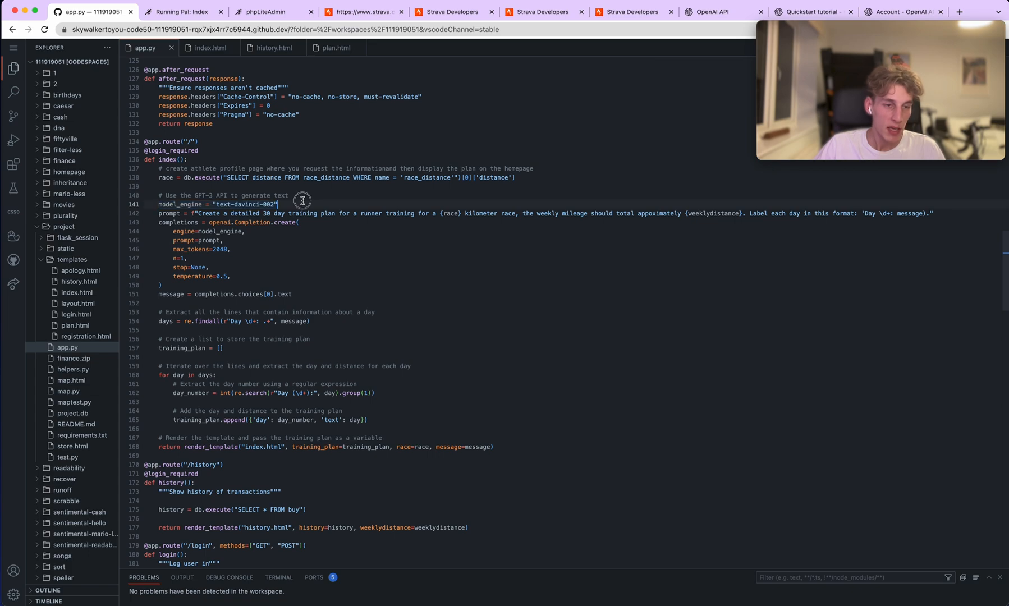
{"action": "double_click", "coordinate": [175, 204]}
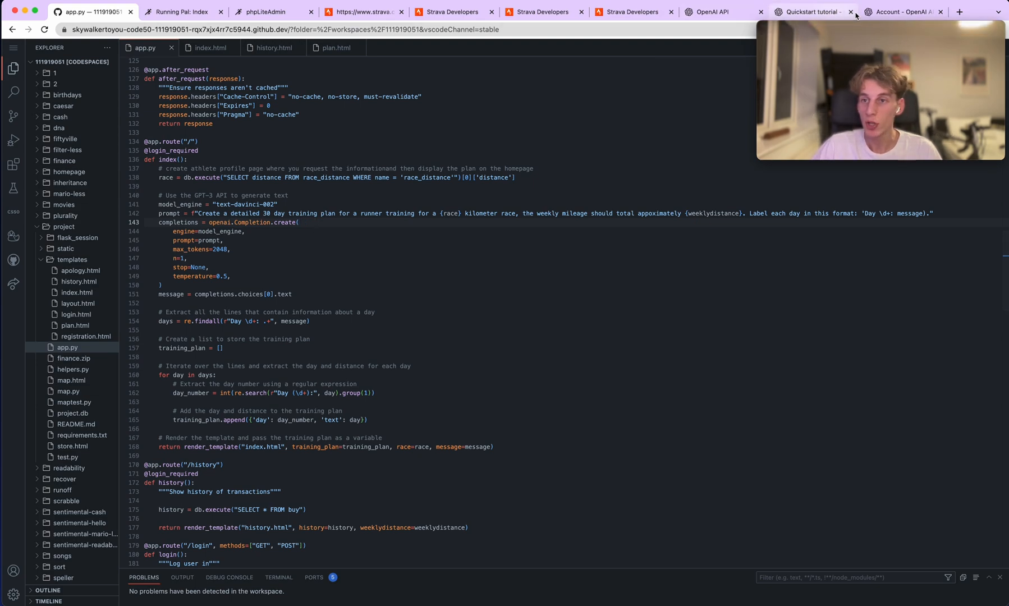
Show the OpenAI Usage page with December costs and $1.64 of $18.00 trial used.
{"action": "left_click", "coordinate": [906, 12]}
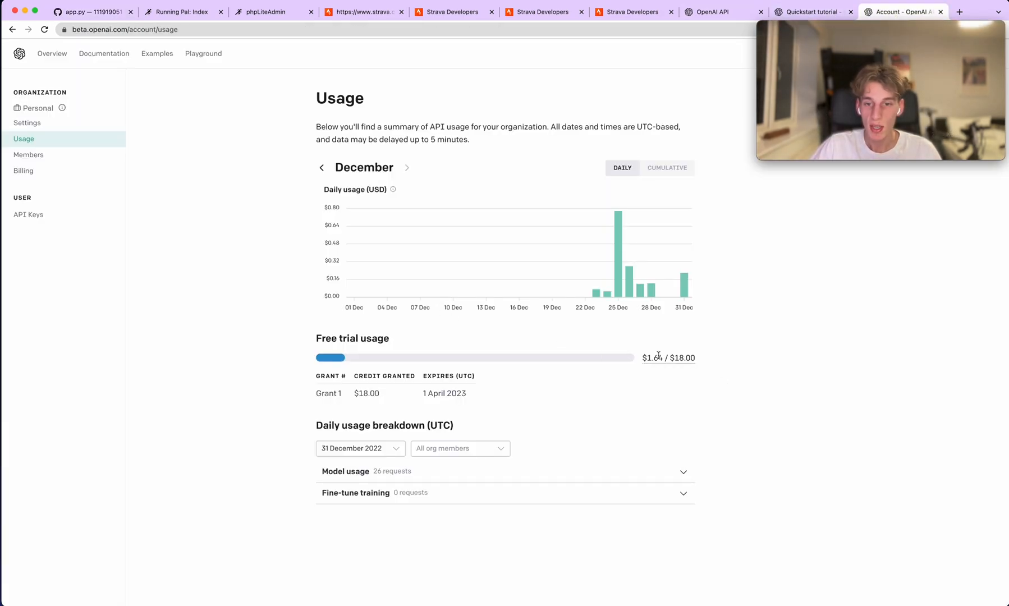
{"action": "mouse_move", "coordinate": [722, 365]}
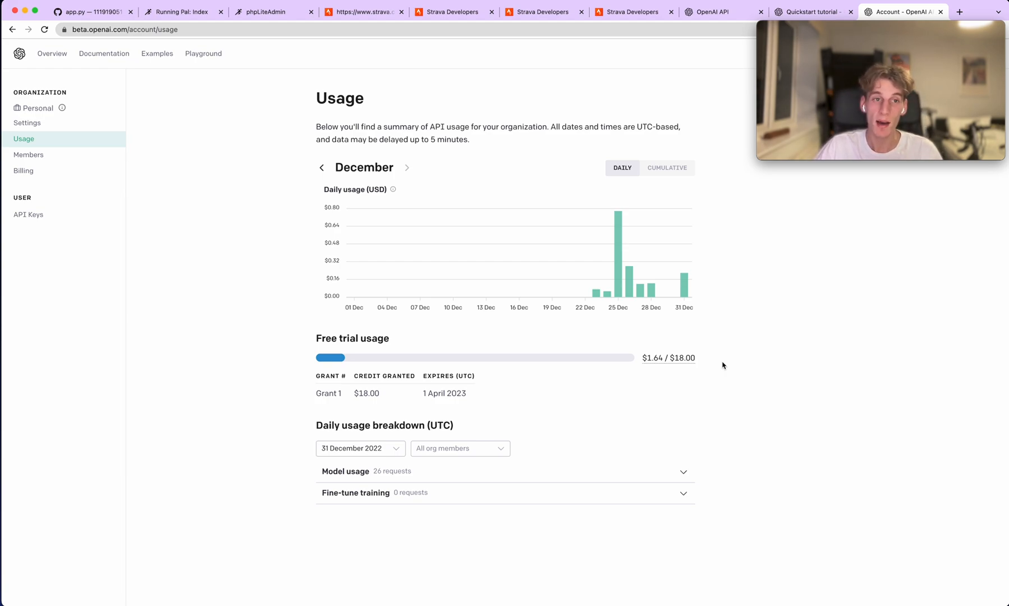
{"action": "mouse_move", "coordinate": [380, 295]}
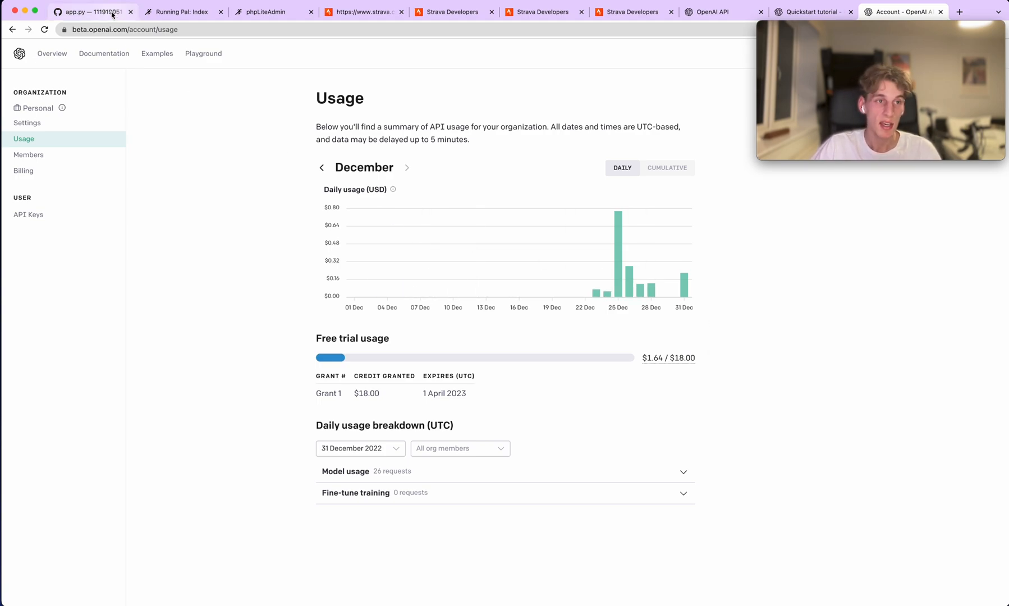
Switch back to the app.py tab with the index route's GPT-3 completion call.
{"action": "left_click", "coordinate": [87, 12]}
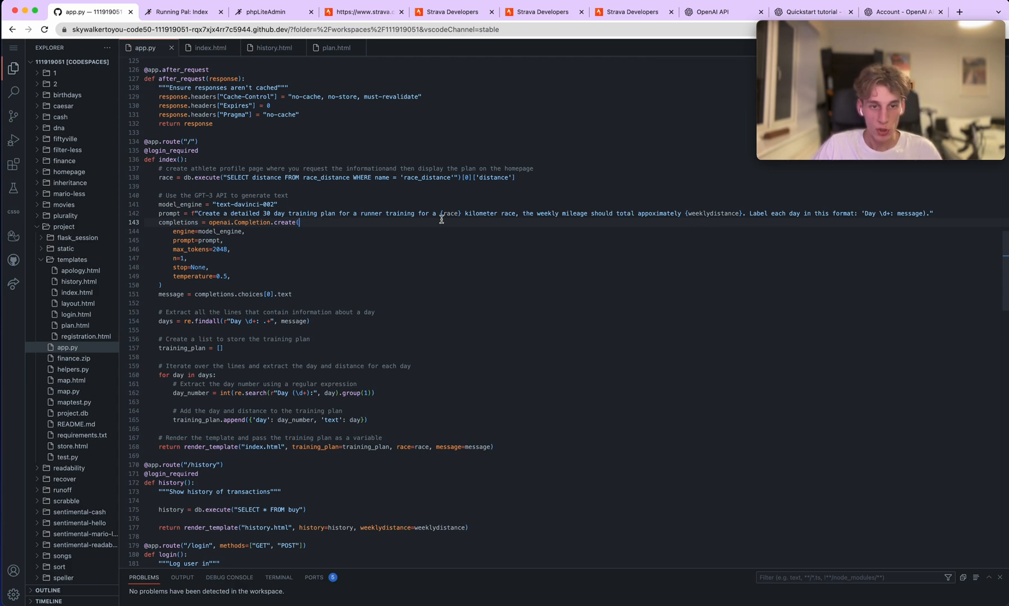
{"action": "mouse_move", "coordinate": [469, 214]}
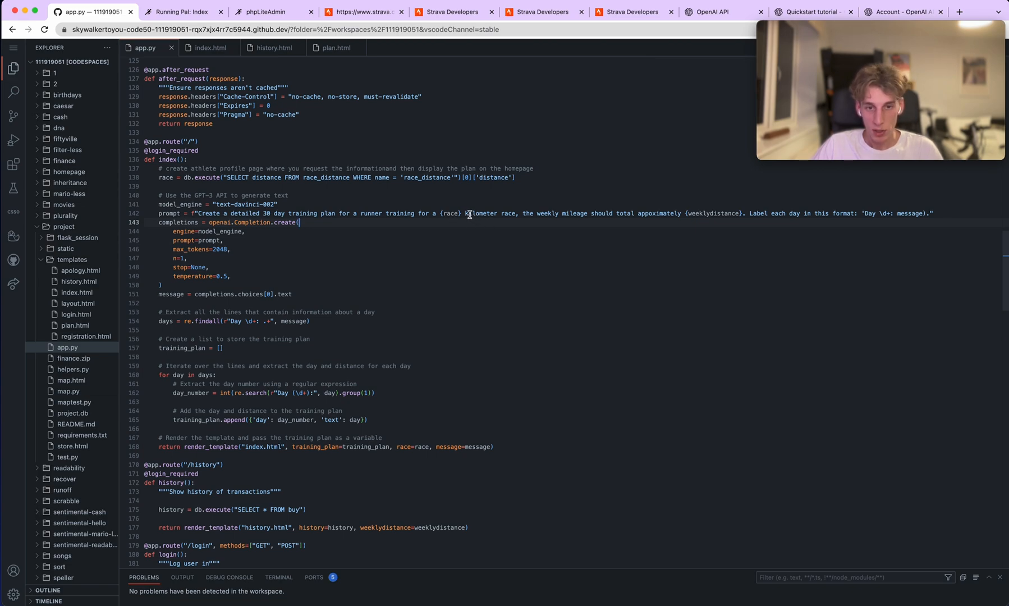
{"action": "mouse_move", "coordinate": [435, 214]}
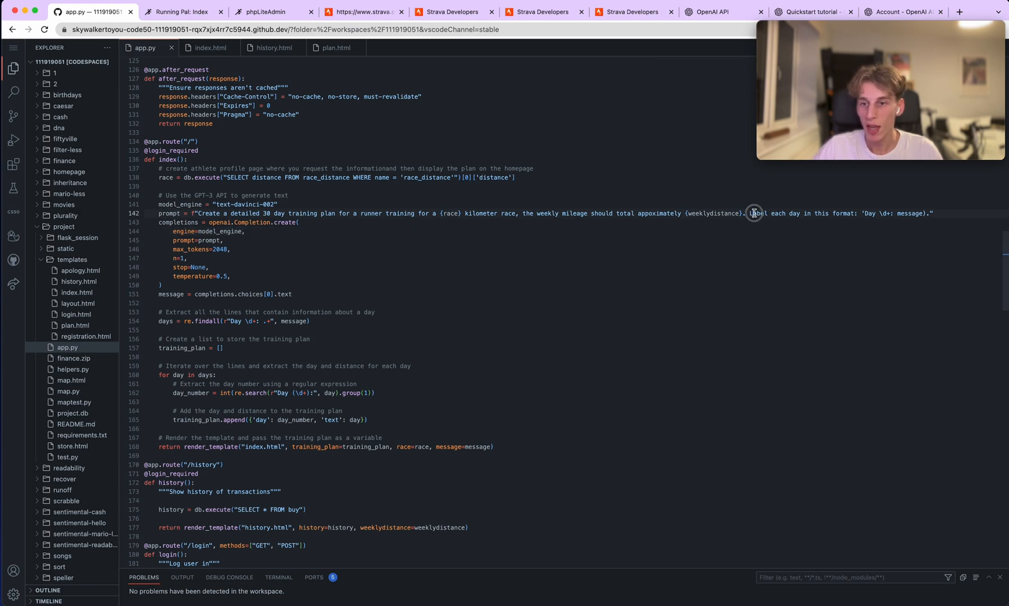
Highlight app.py's training-plan for-loop, then view the index.html template.
{"action": "left_click_drag", "start_coordinate": [751, 213], "coordinate": [931, 212]}
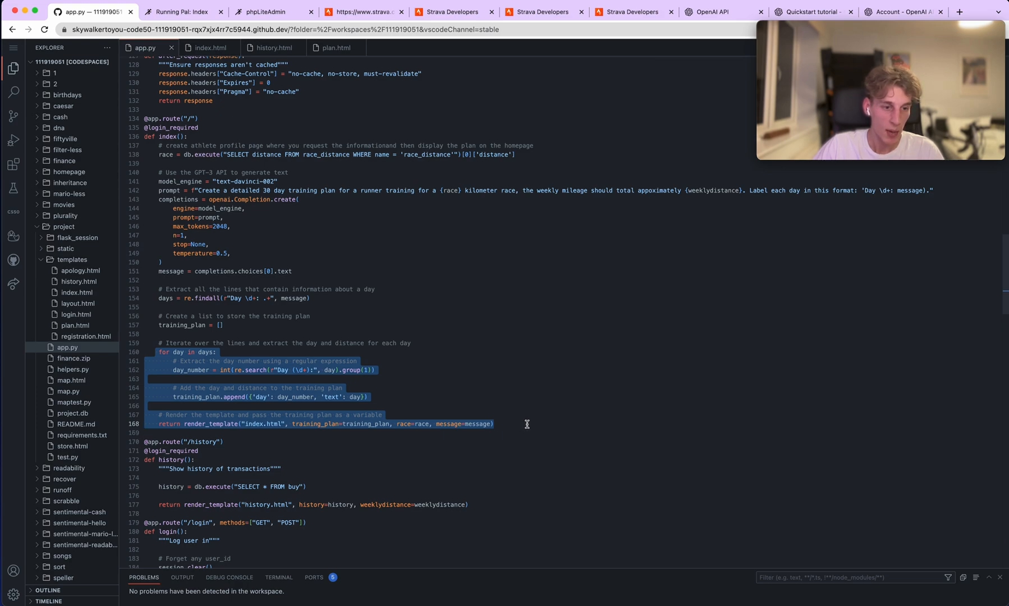
{"action": "left_click", "coordinate": [448, 424]}
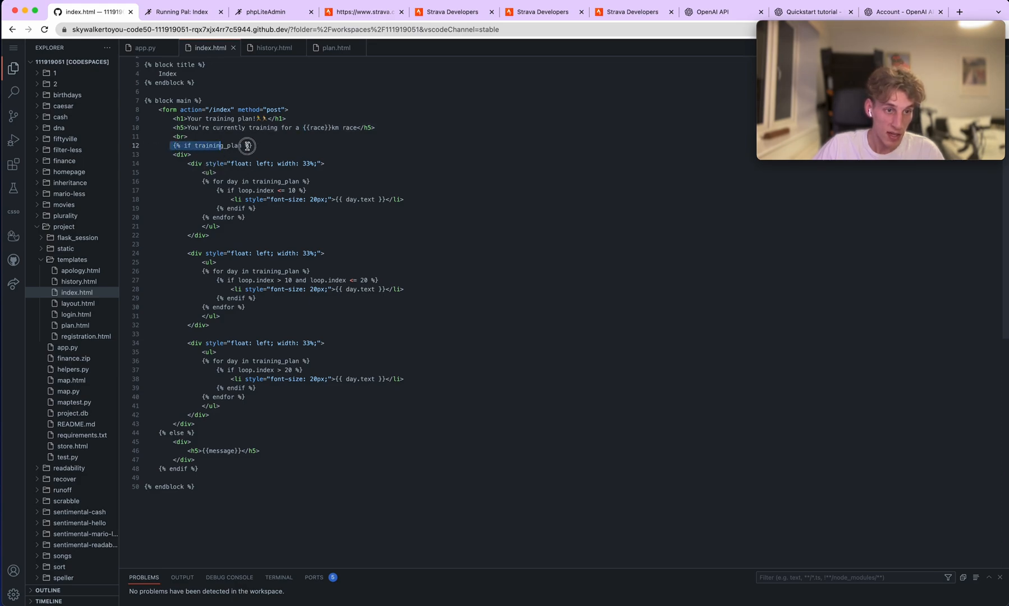
Highlight the template's else branch, then return to the app.py editor tab.
{"action": "left_click_drag", "start_coordinate": [247, 146], "coordinate": [344, 280]}
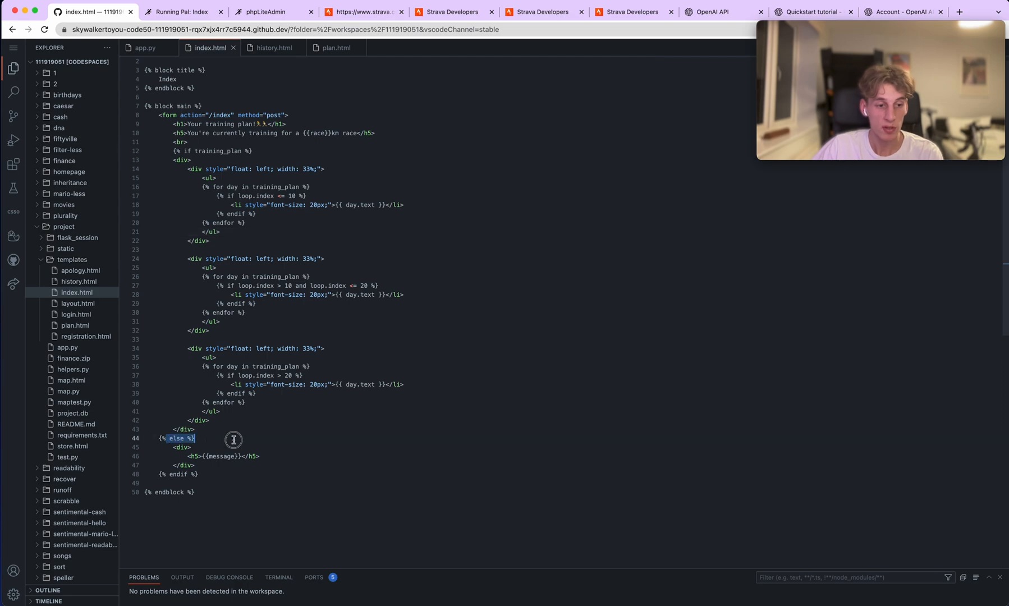
{"action": "mouse_move", "coordinate": [234, 440]}
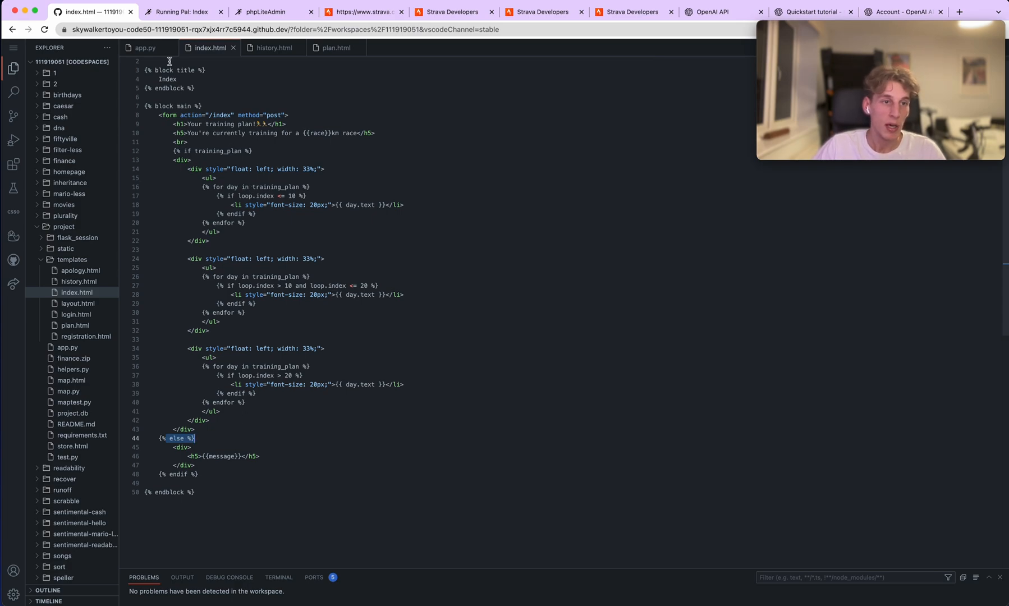
{"action": "left_click", "coordinate": [143, 48]}
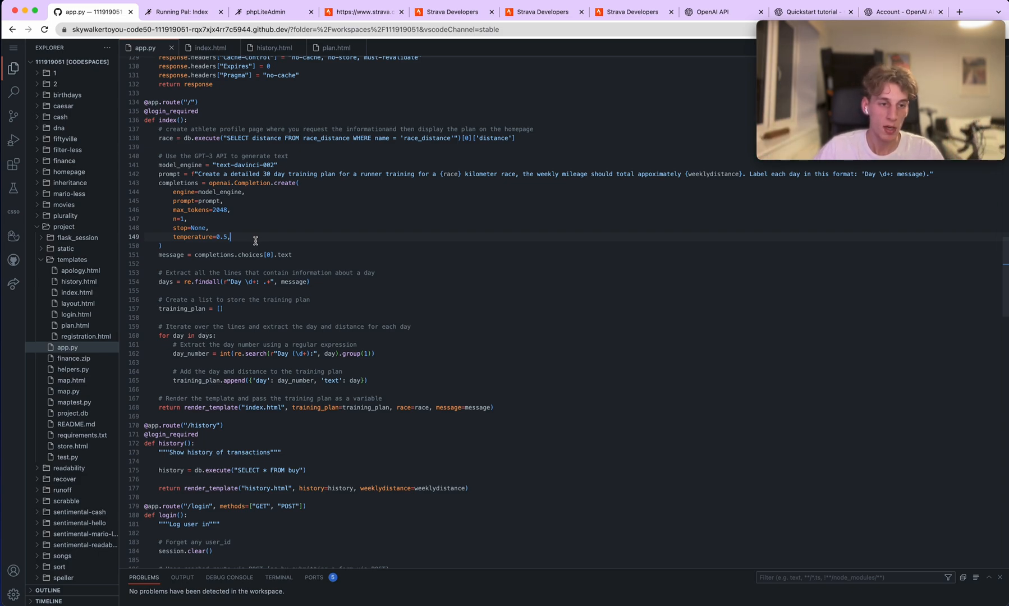
{"action": "scroll", "scroll_direction": "down", "scroll_amount": 3}
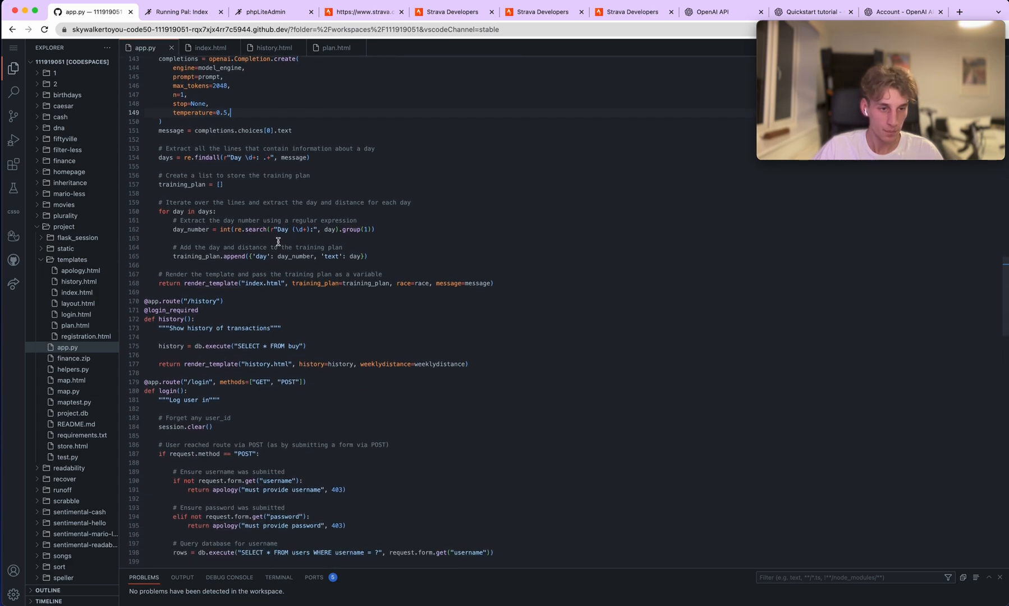
{"action": "mouse_move", "coordinate": [378, 267]}
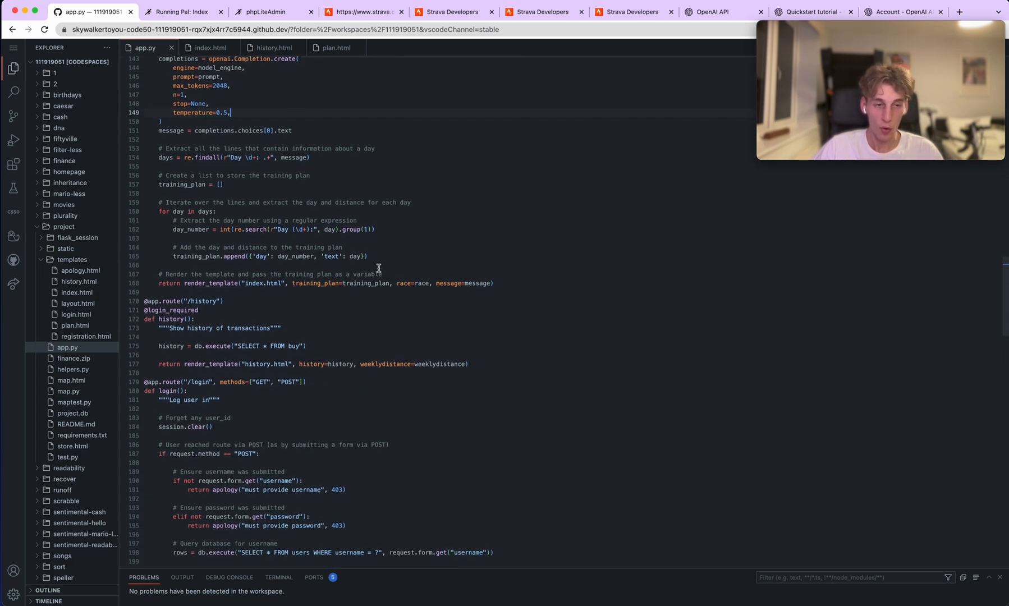
{"action": "scroll", "scroll_direction": "down", "scroll_amount": 3}
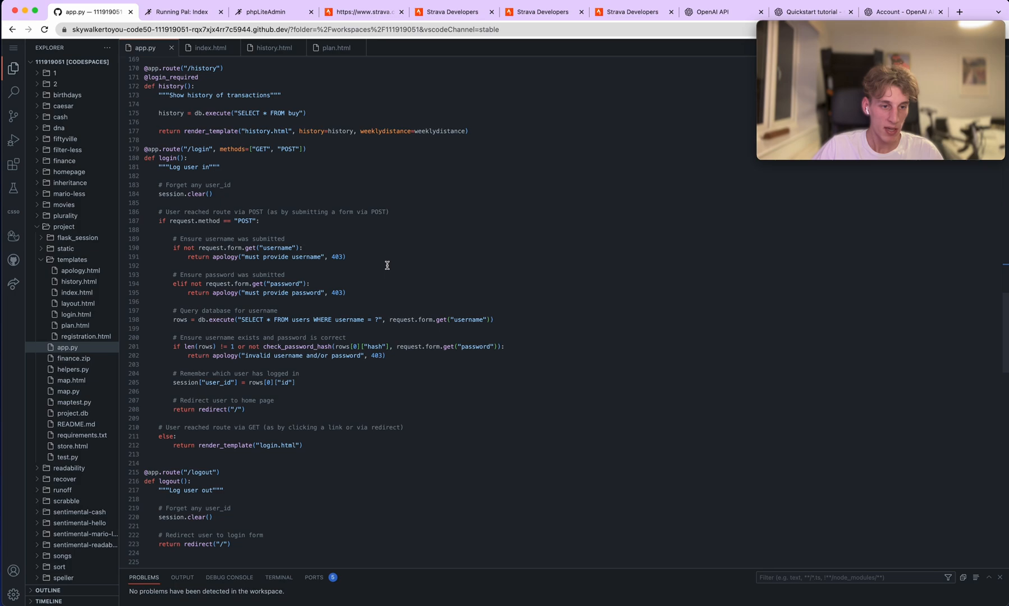
{"action": "scroll", "scroll_direction": "down", "scroll_amount": 3}
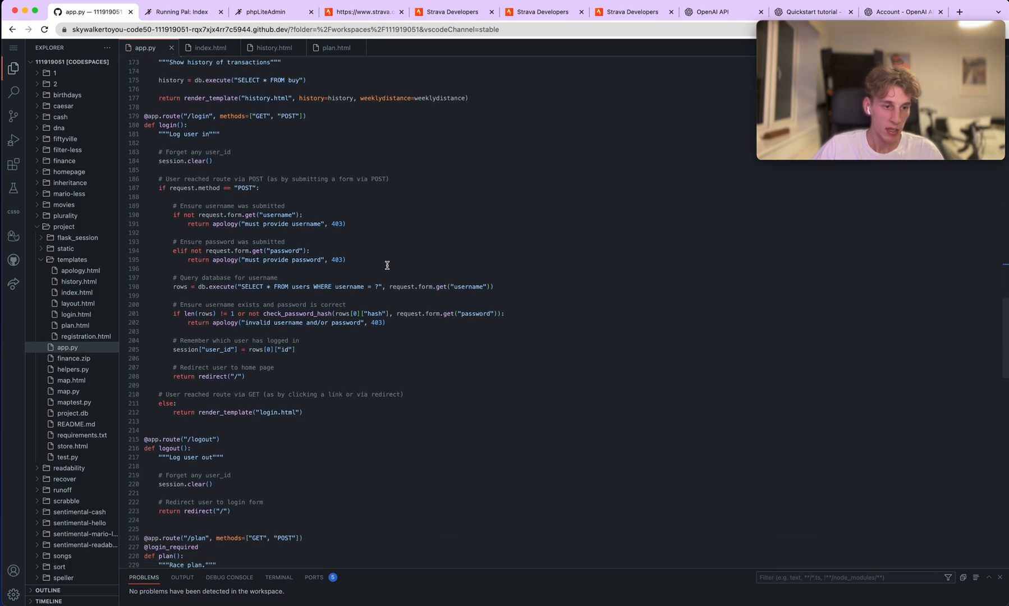
{"action": "scroll", "scroll_direction": "down", "scroll_amount": 3}
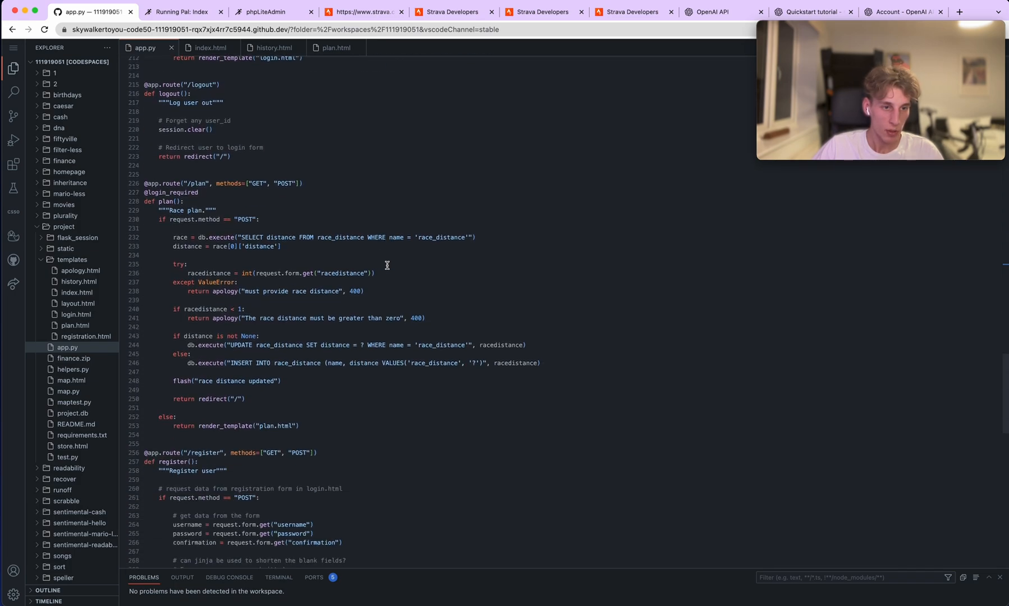
{"action": "scroll", "scroll_direction": "down", "scroll_amount": 3}
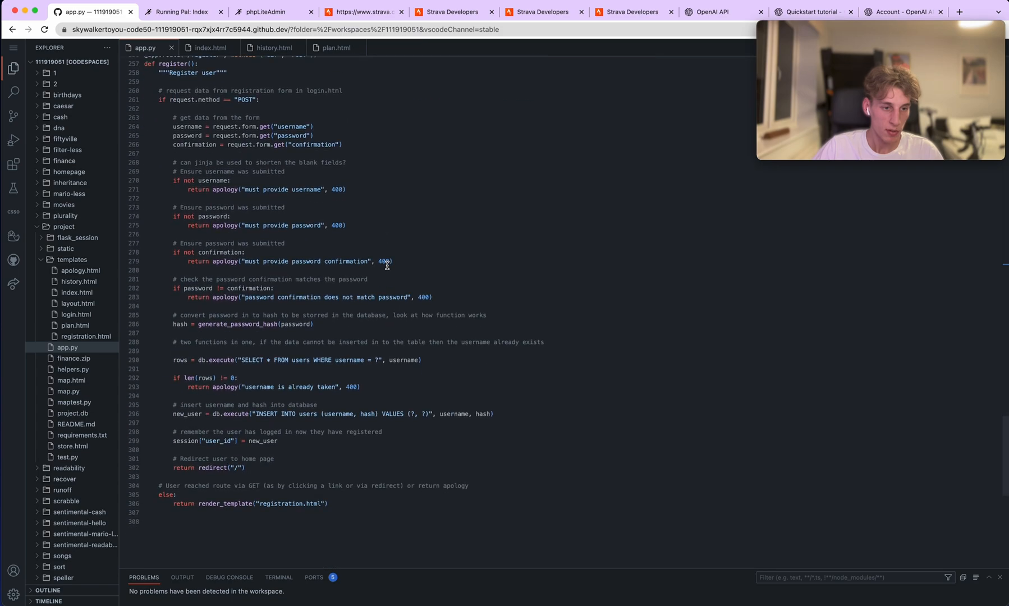
{"action": "scroll", "scroll_direction": "up", "scroll_amount": 3}
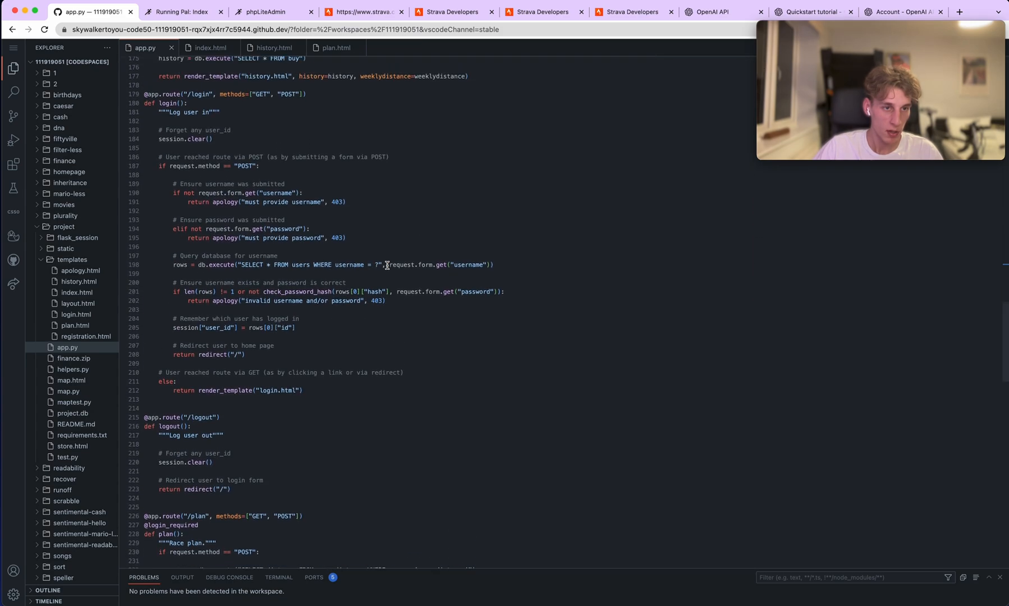
{"action": "scroll", "scroll_direction": "up", "scroll_amount": 3}
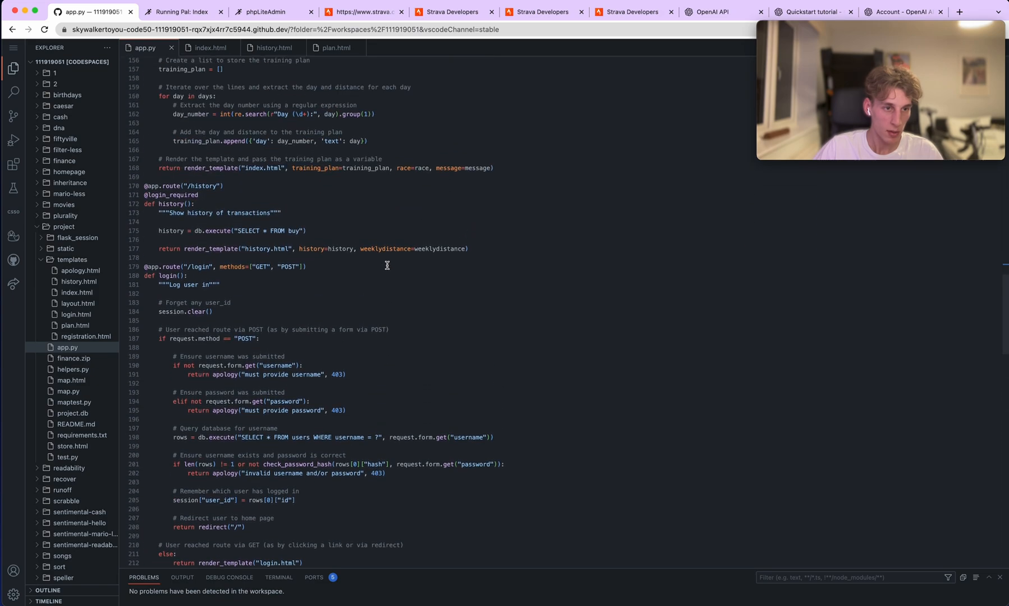
{"action": "scroll", "scroll_direction": "up", "scroll_amount": 3}
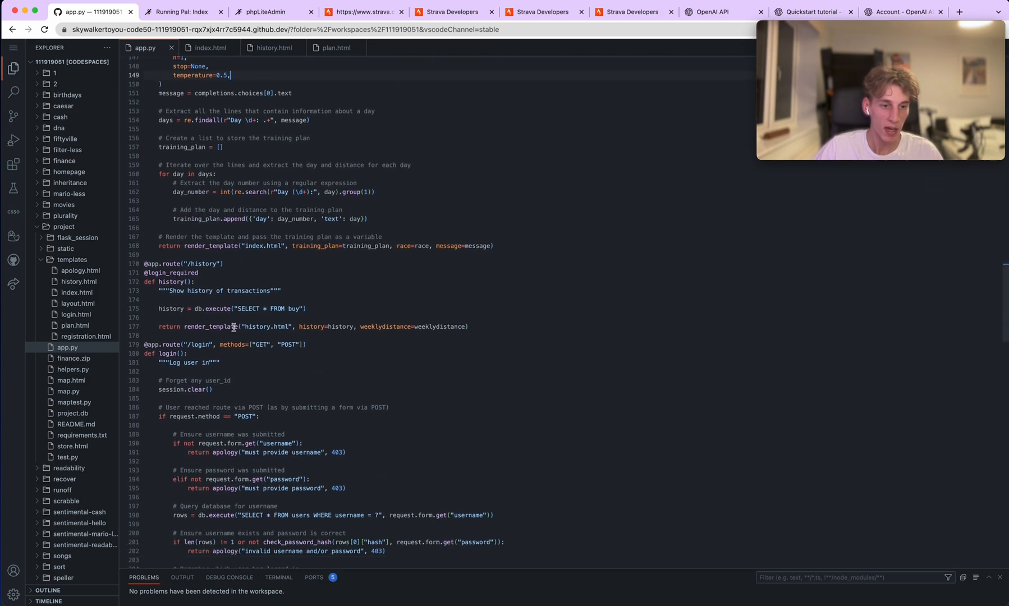
{"action": "triple_click", "coordinate": [232, 308]}
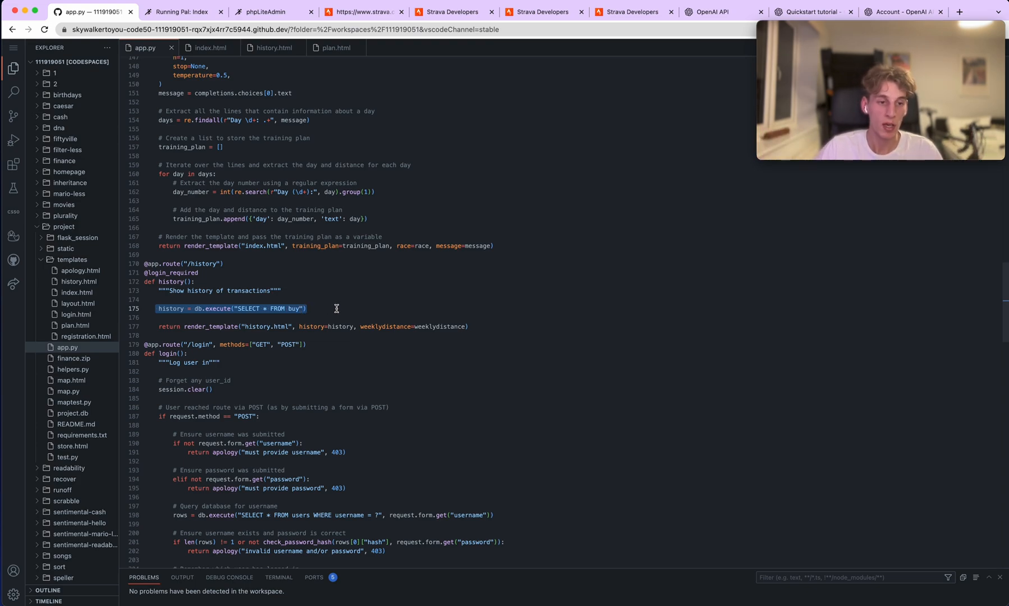
{"action": "scroll", "scroll_direction": "down", "scroll_amount": 3}
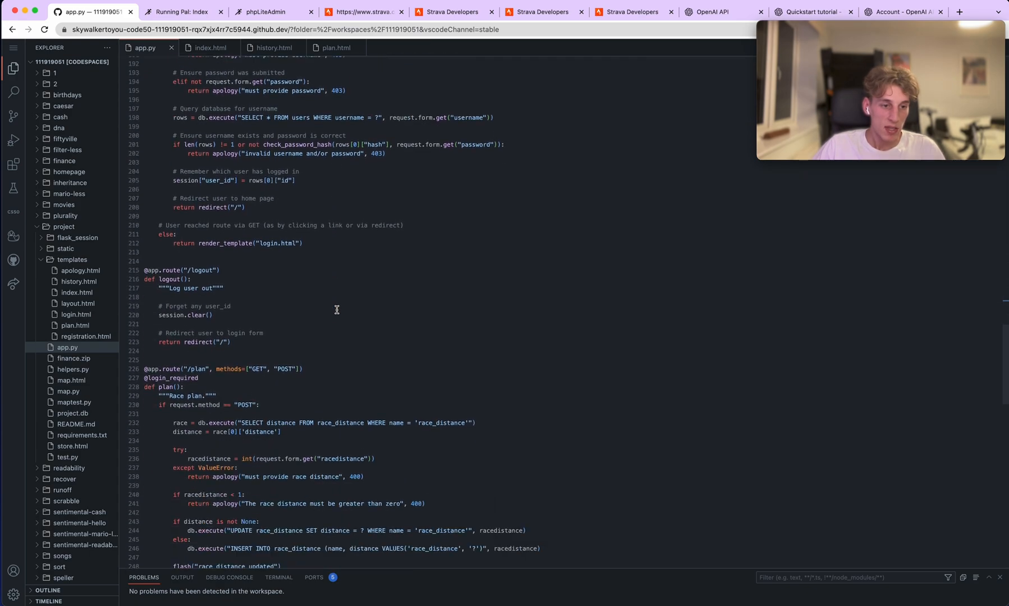
{"action": "scroll", "scroll_direction": "up", "scroll_amount": 3}
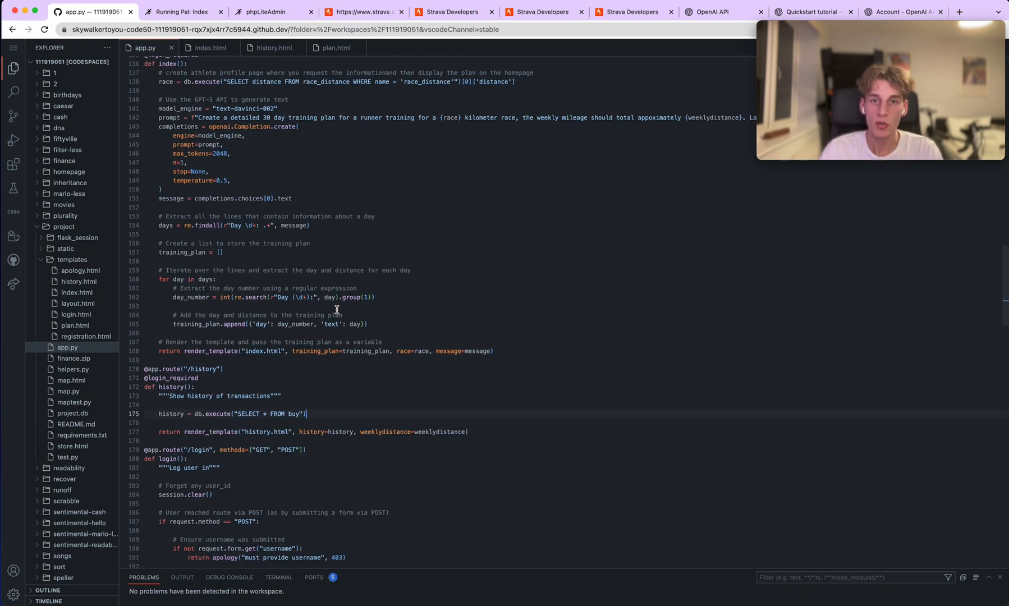